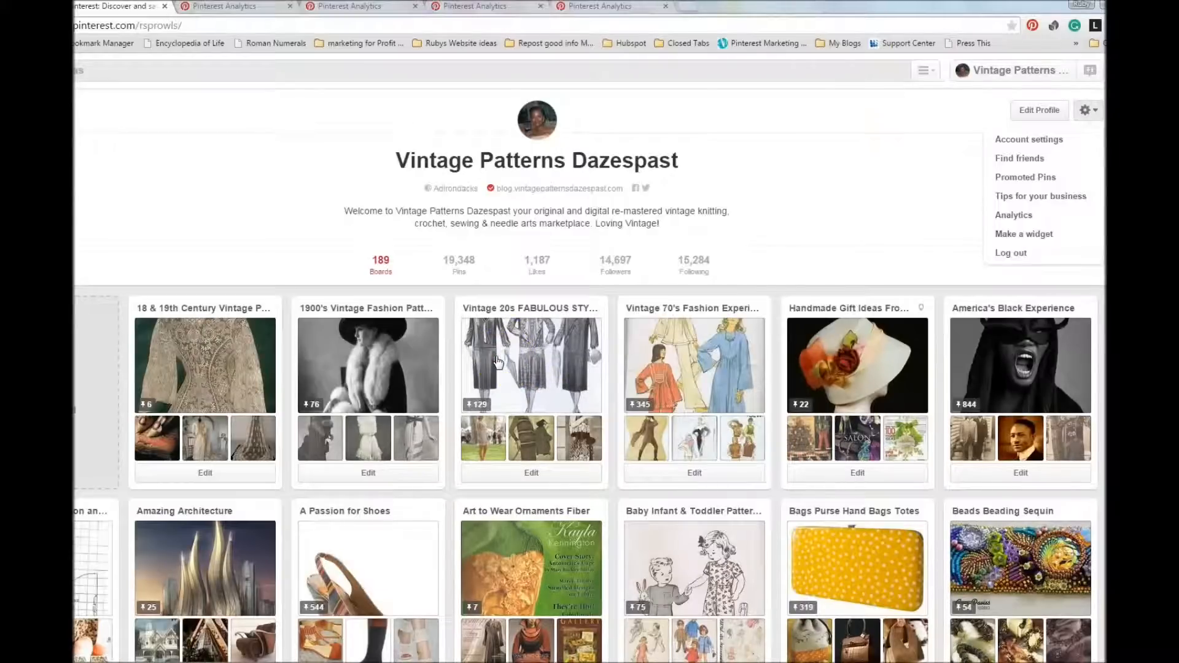
{"action": "mouse_move", "coordinate": [505, 368]}
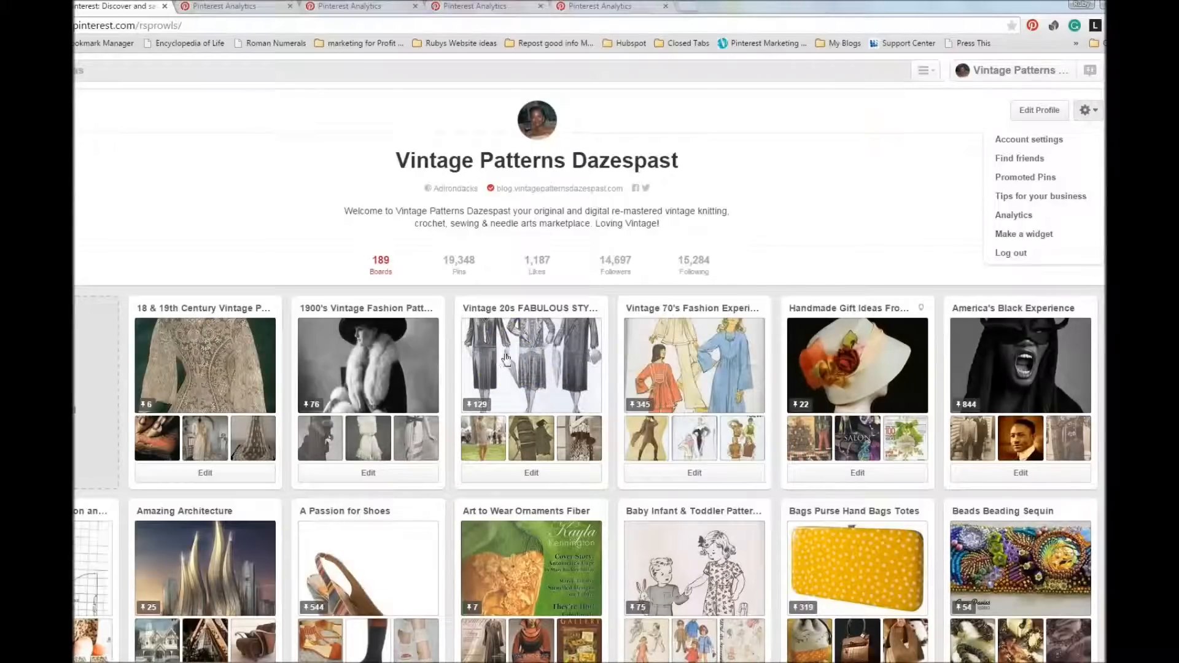
{"action": "mouse_move", "coordinate": [916, 140]}
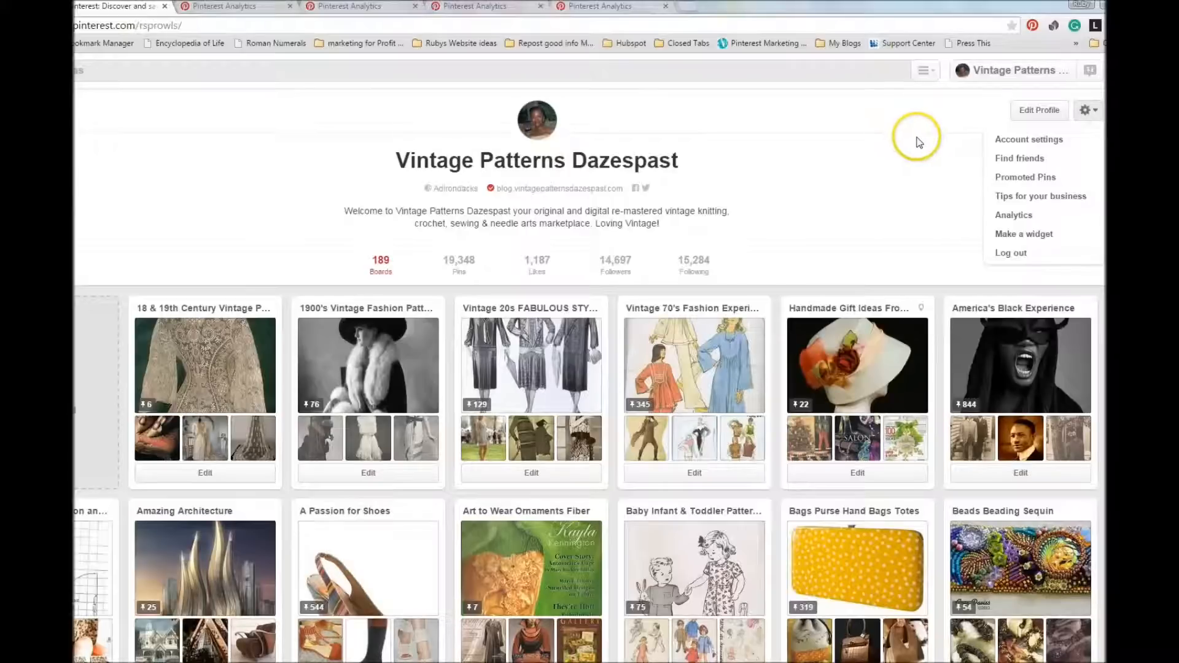
{"action": "mouse_move", "coordinate": [798, 250]}
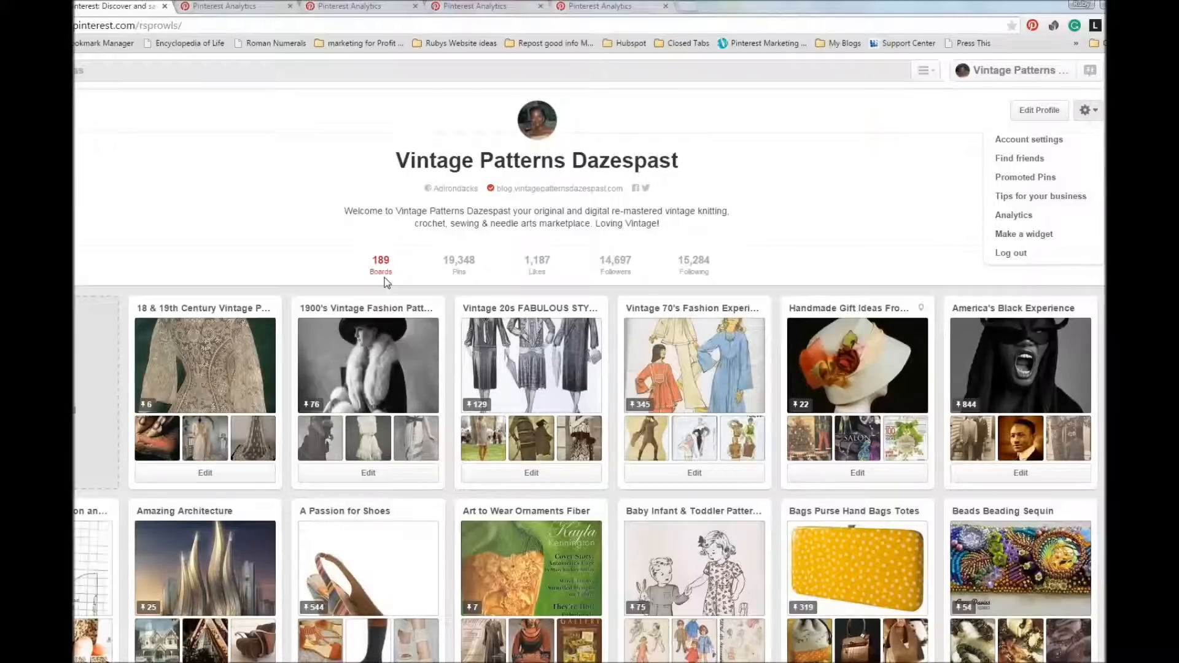
{"action": "mouse_move", "coordinate": [471, 280]}
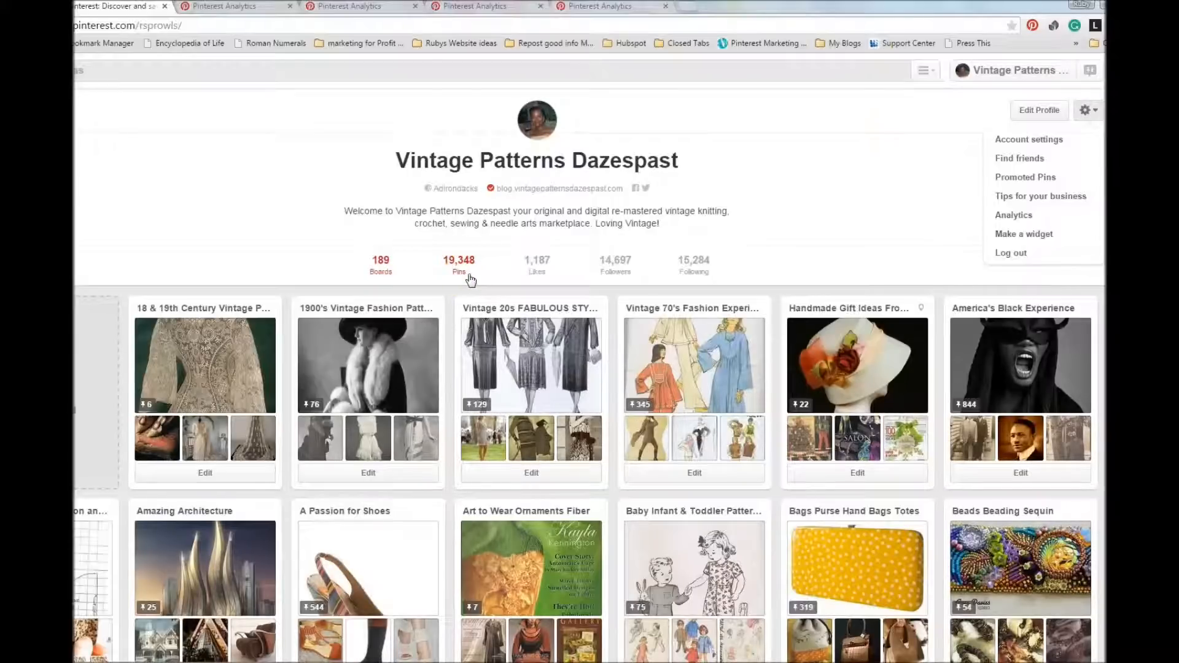
{"action": "mouse_move", "coordinate": [537, 273]}
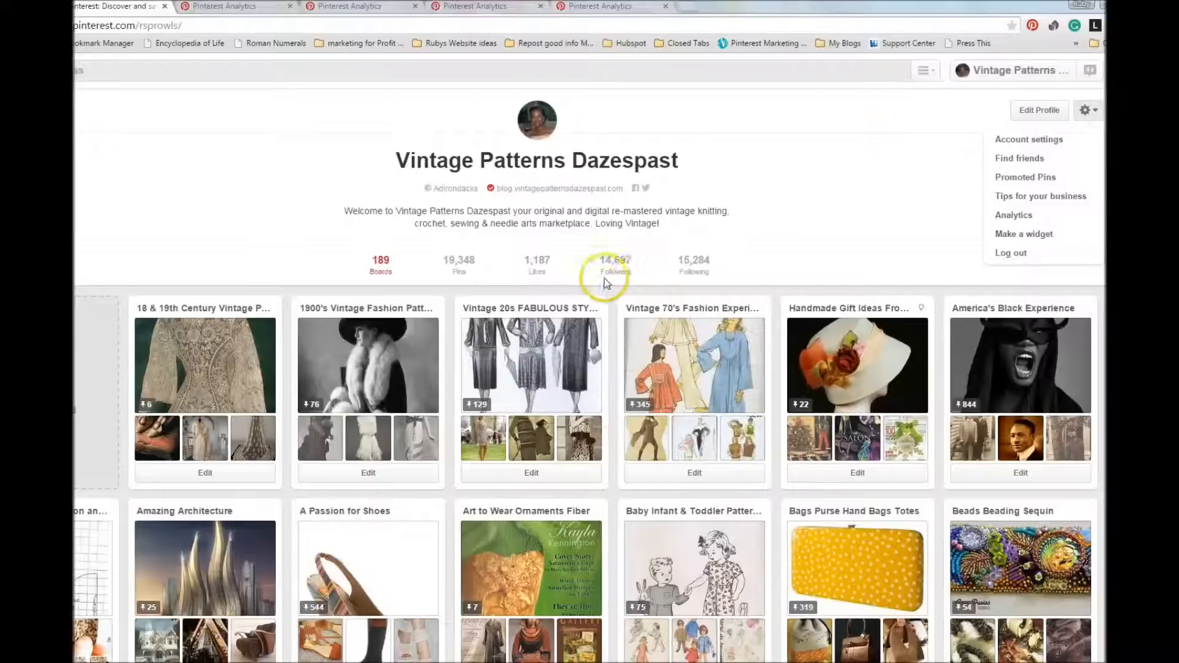
{"action": "mouse_move", "coordinate": [687, 283]}
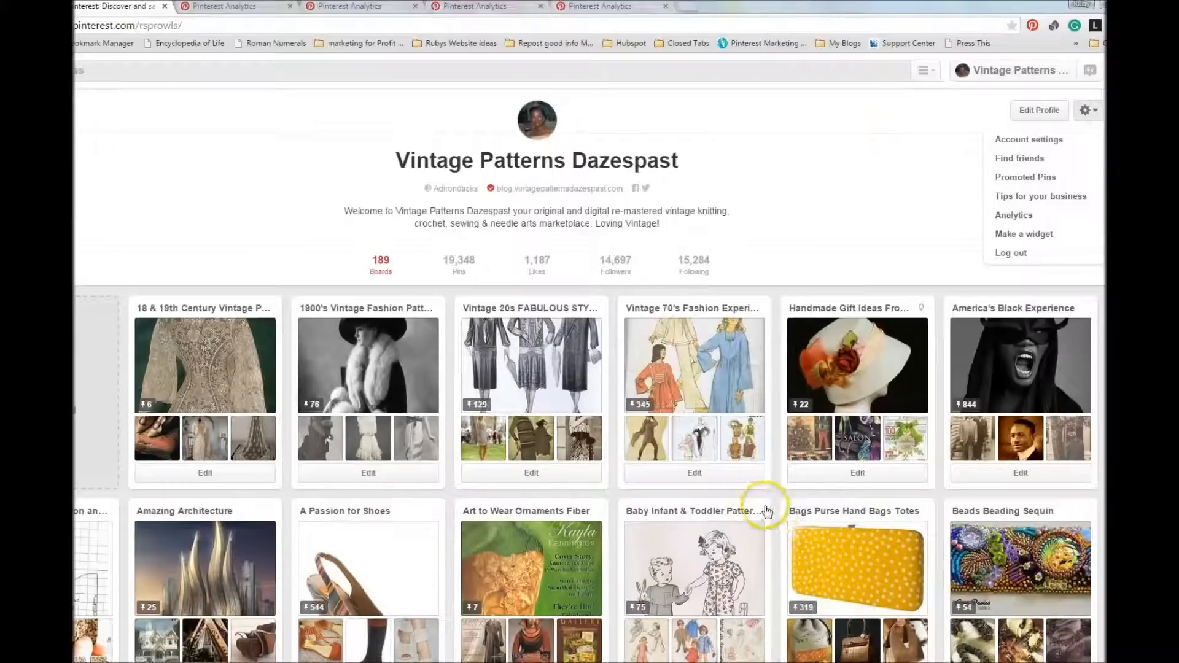
{"action": "mouse_move", "coordinate": [798, 268]}
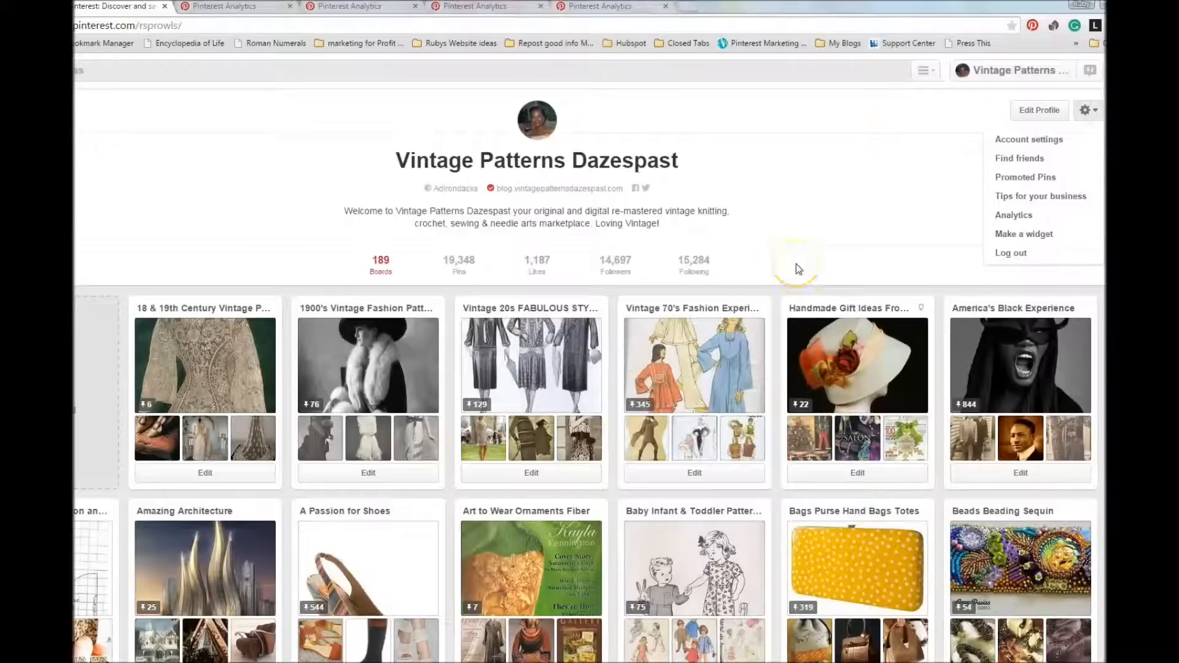
{"action": "mouse_move", "coordinate": [799, 262]}
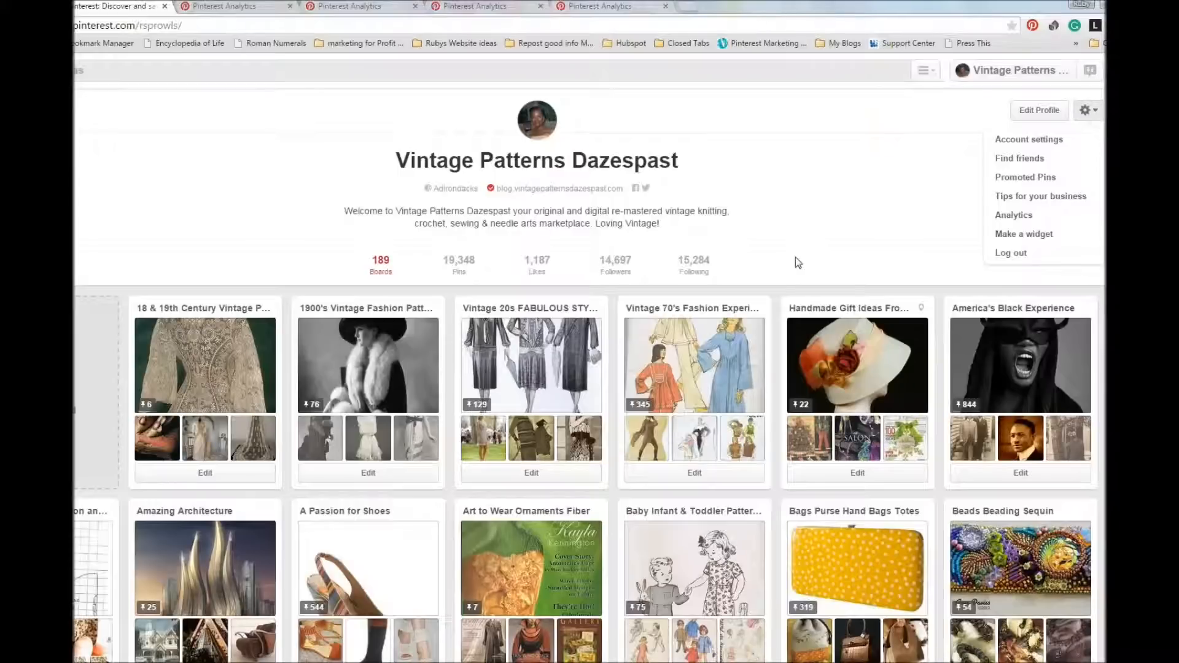
{"action": "mouse_move", "coordinate": [795, 258]}
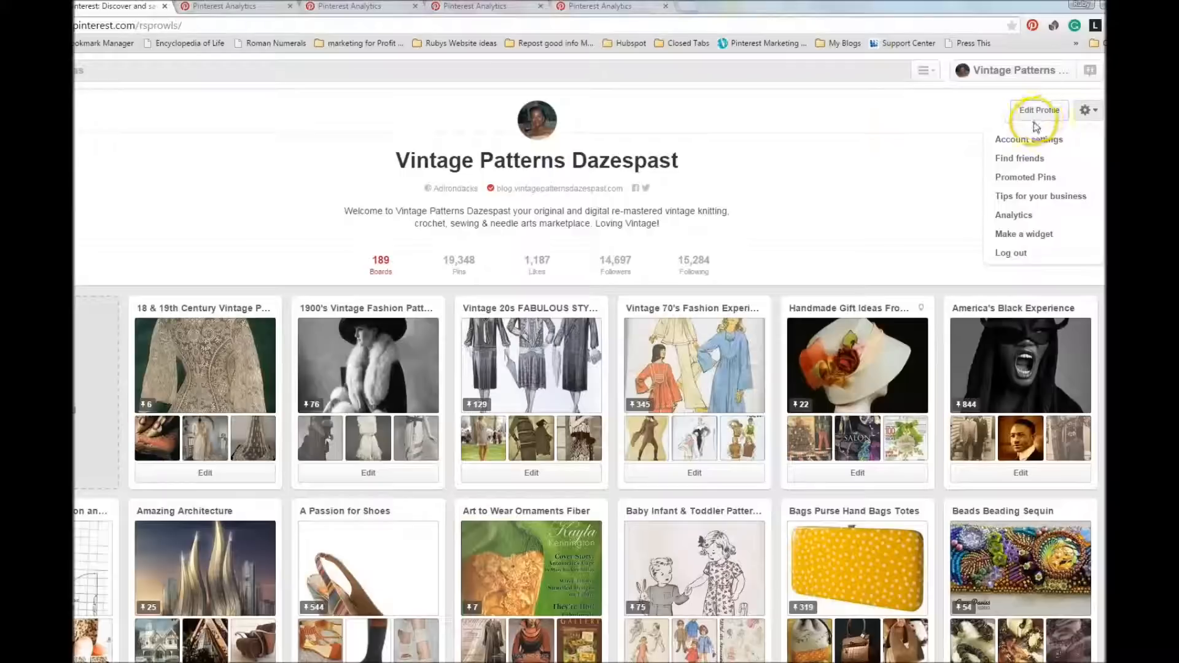
{"action": "mouse_move", "coordinate": [1056, 110]}
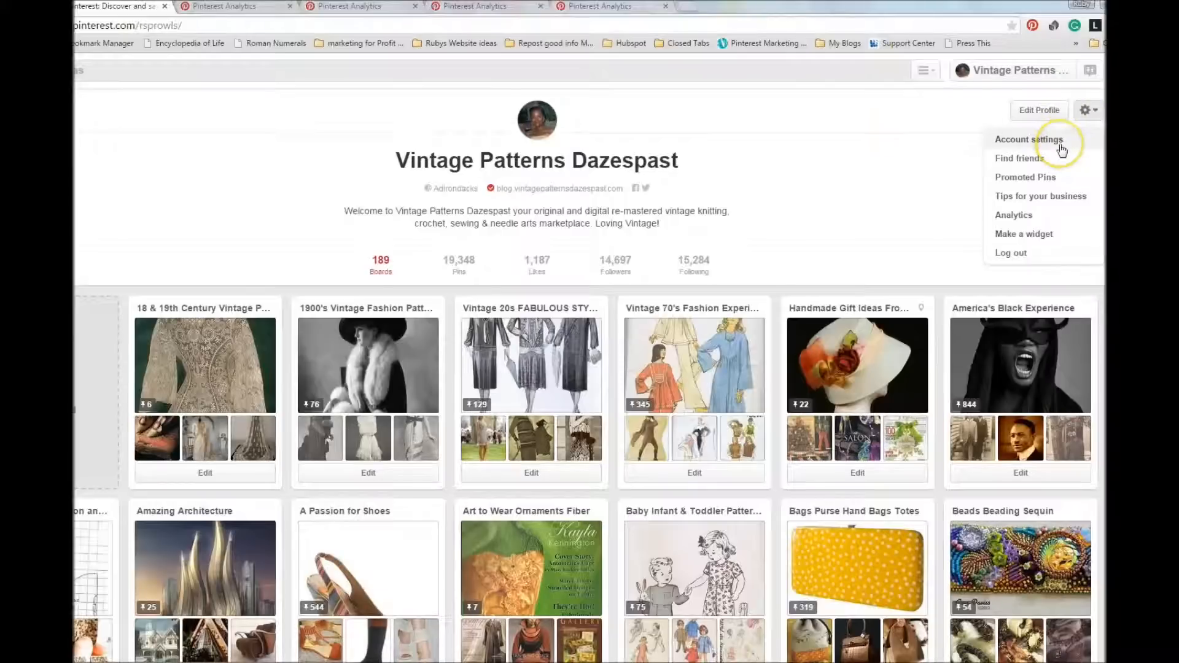
{"action": "mouse_move", "coordinate": [1042, 162]}
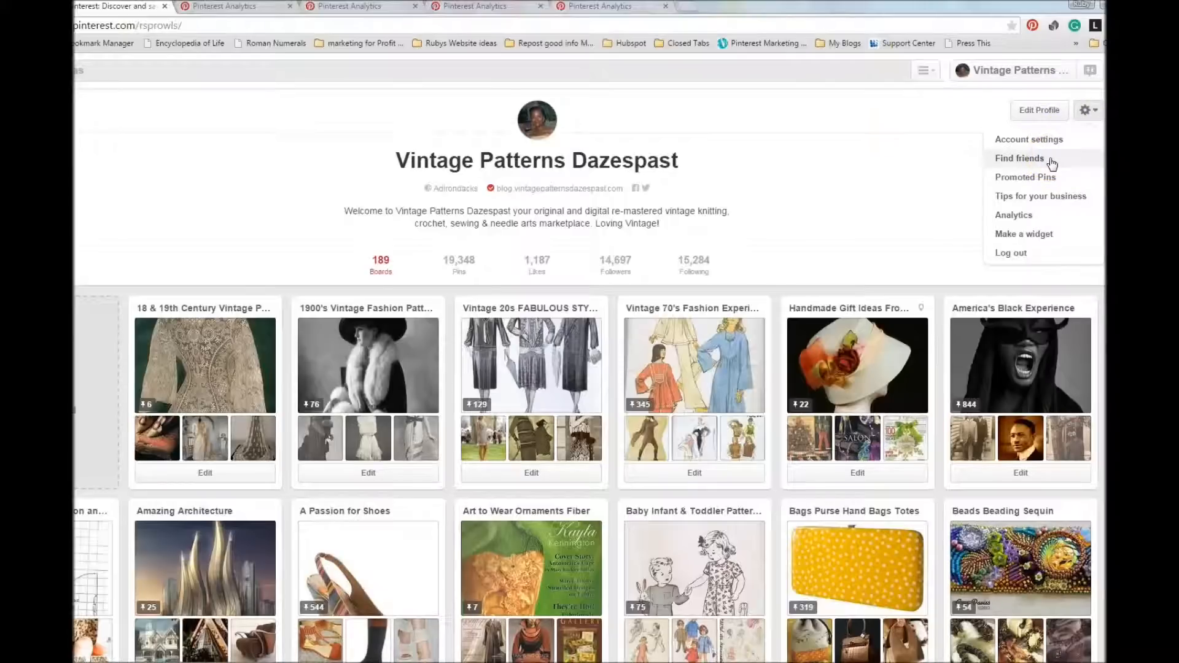
{"action": "mouse_move", "coordinate": [1056, 178]}
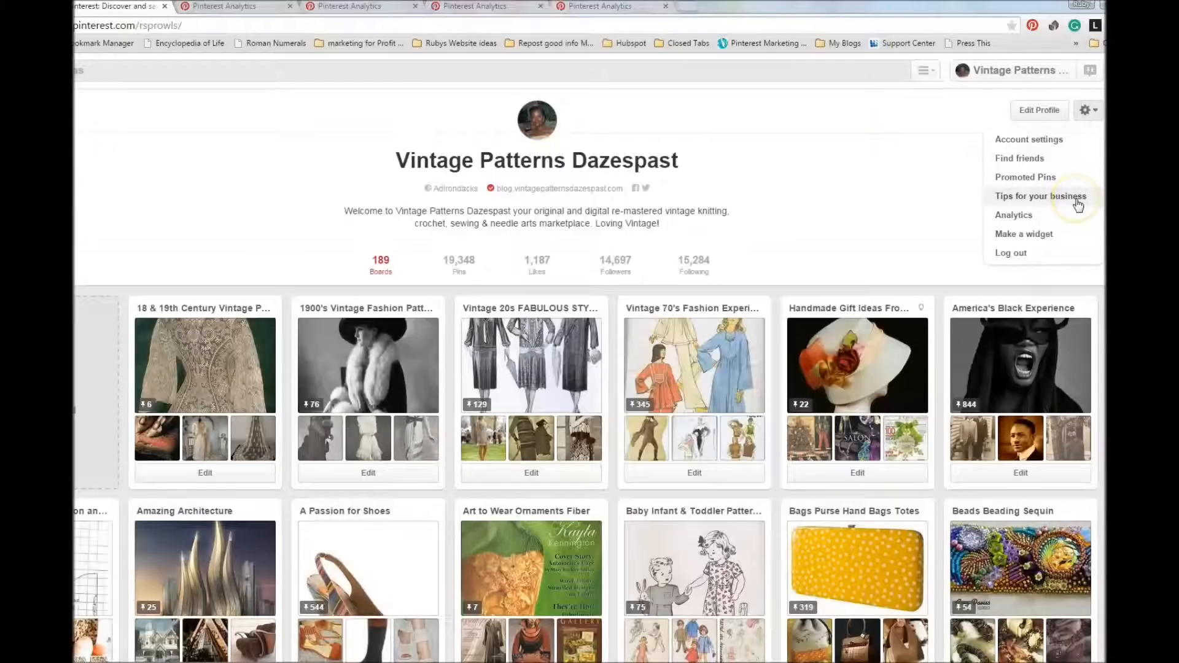
{"action": "mouse_move", "coordinate": [1041, 238]}
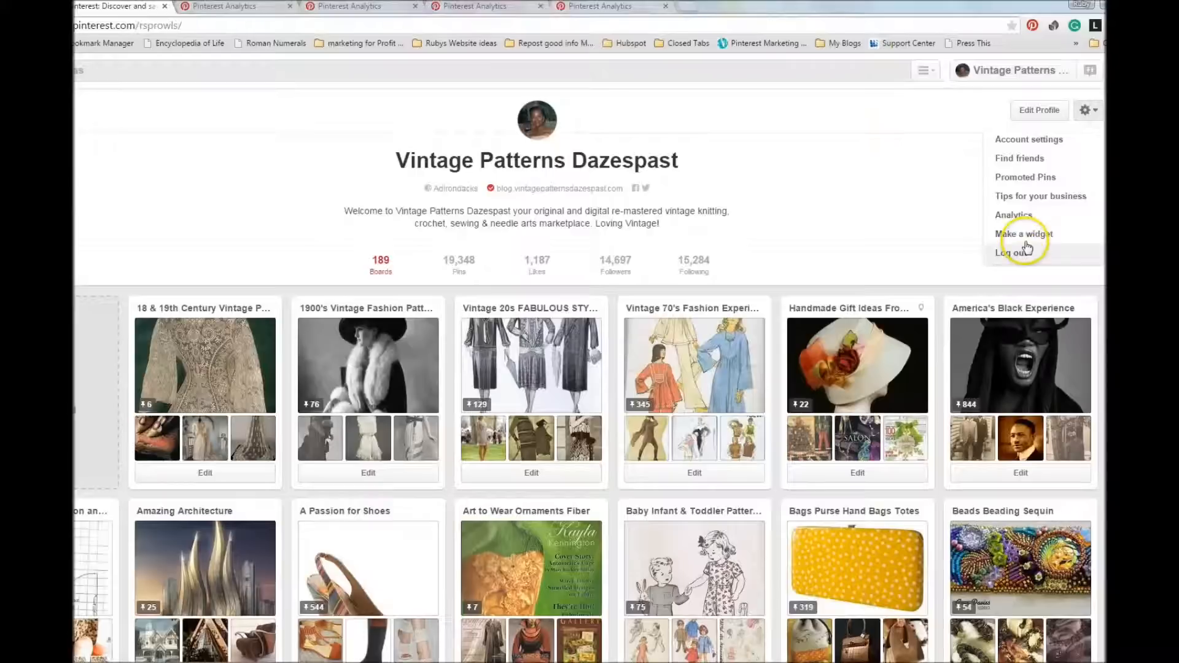
{"action": "mouse_move", "coordinate": [1027, 220]}
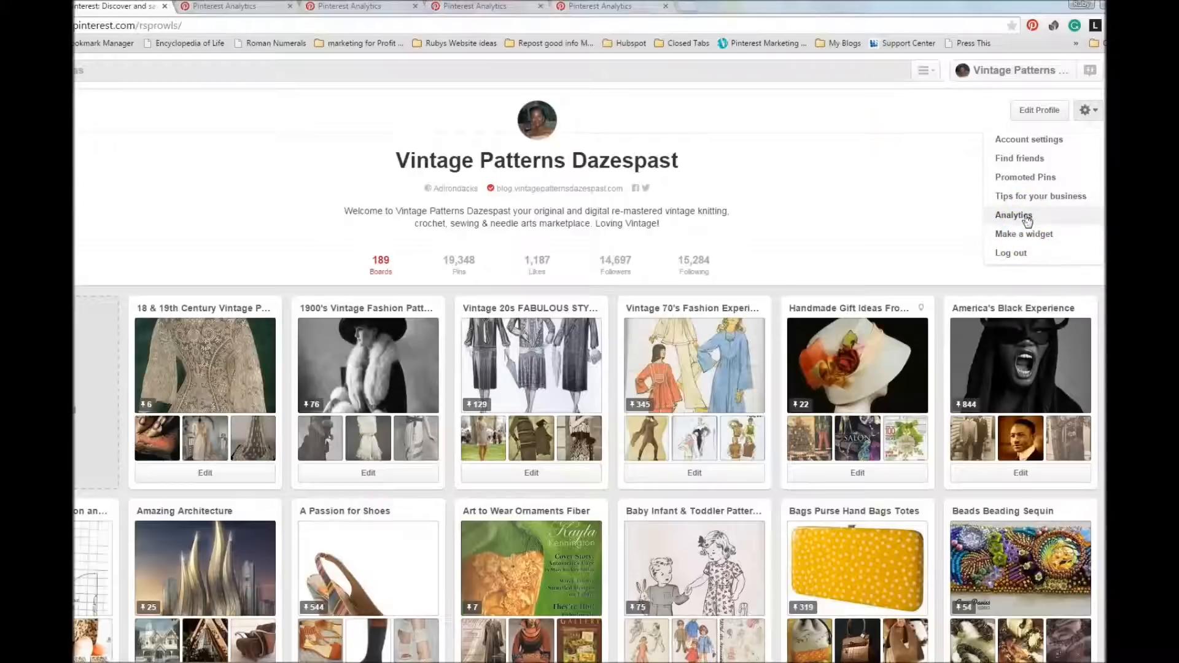
Step: Choose Analytics from the gear menu to reach the account's analytics overview
{"action": "left_click", "coordinate": [1014, 214]}
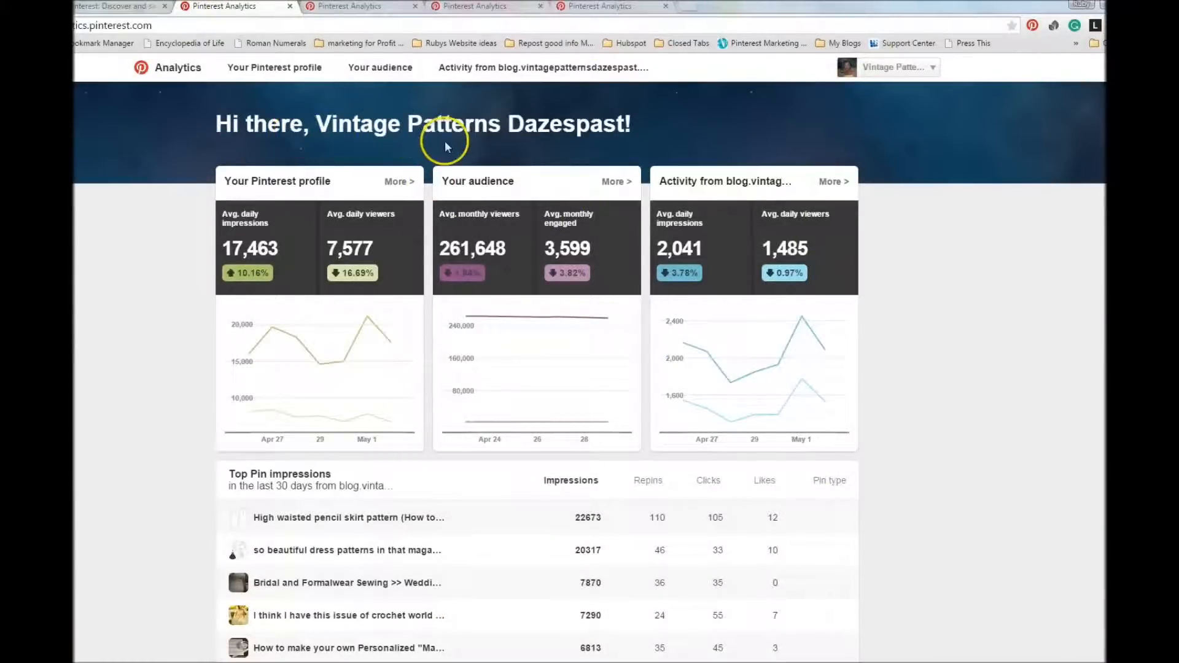
{"action": "mouse_move", "coordinate": [366, 122]}
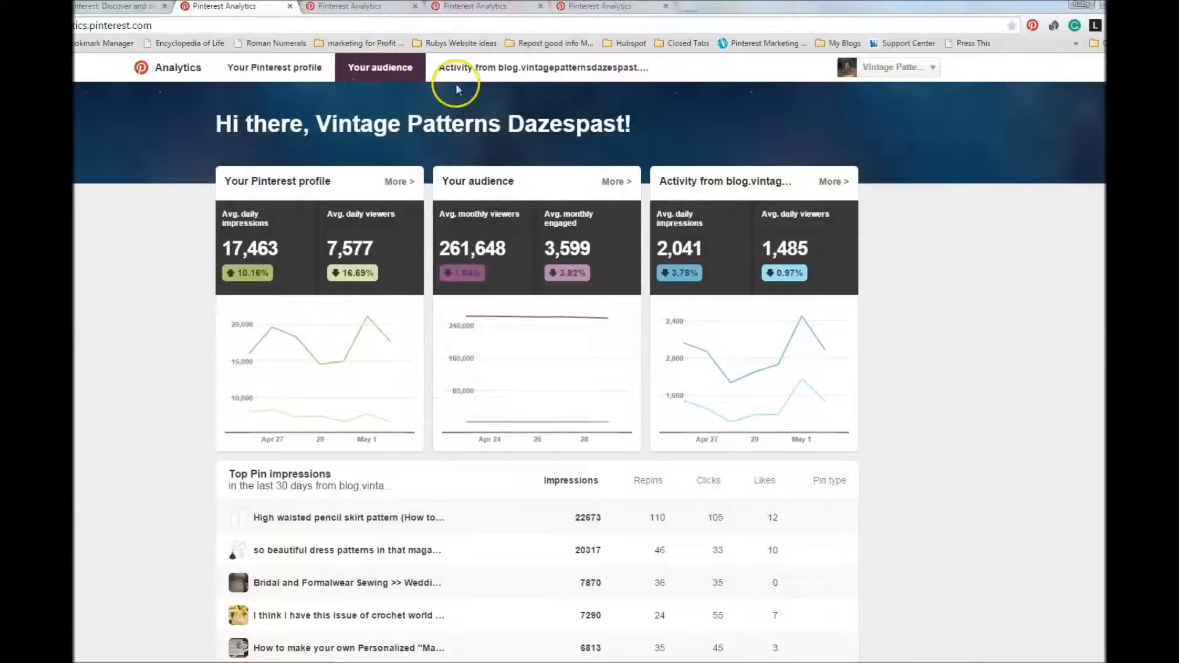
{"action": "left_click", "coordinate": [542, 68]}
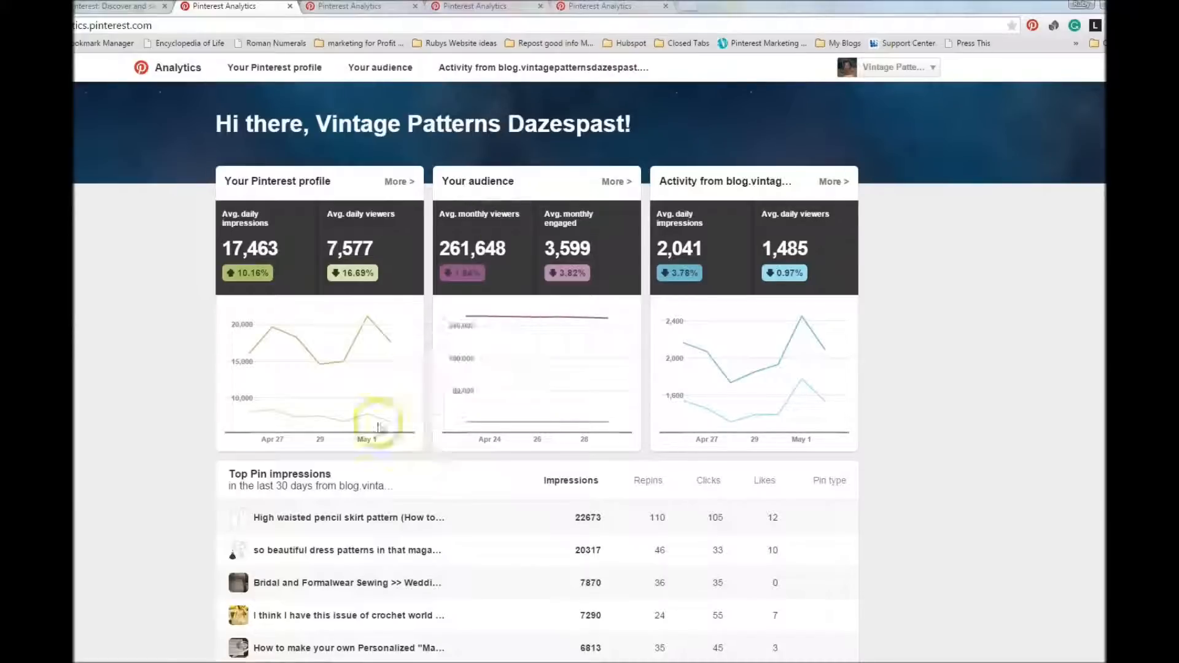
{"action": "mouse_move", "coordinate": [865, 264]}
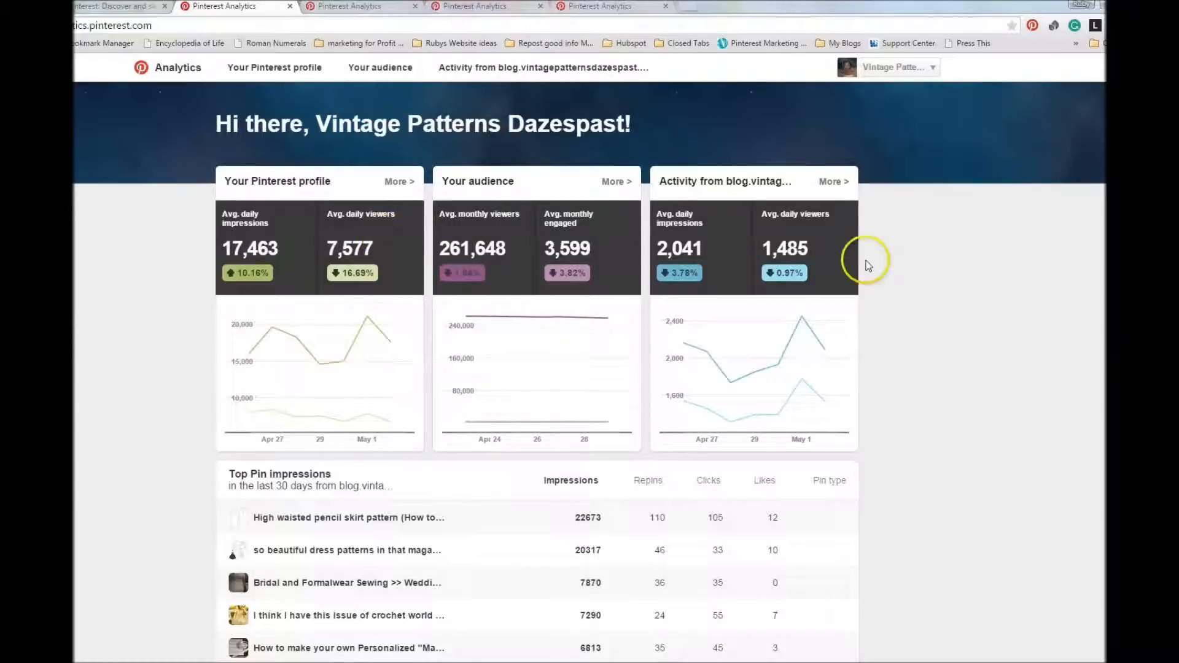
Step: Go to the Your Pinterest profile report via More, showing daily repins and most repinned Pins
{"action": "scroll", "scroll_direction": "down", "scroll_amount": 3}
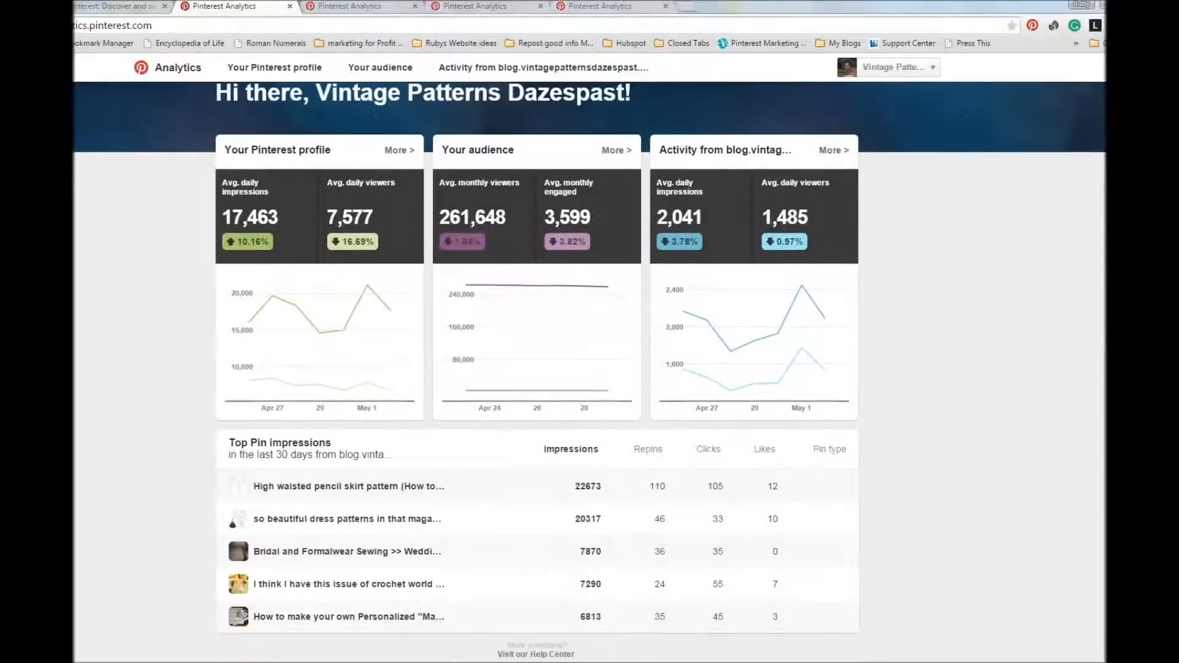
{"action": "scroll", "scroll_direction": "down", "scroll_amount": 3}
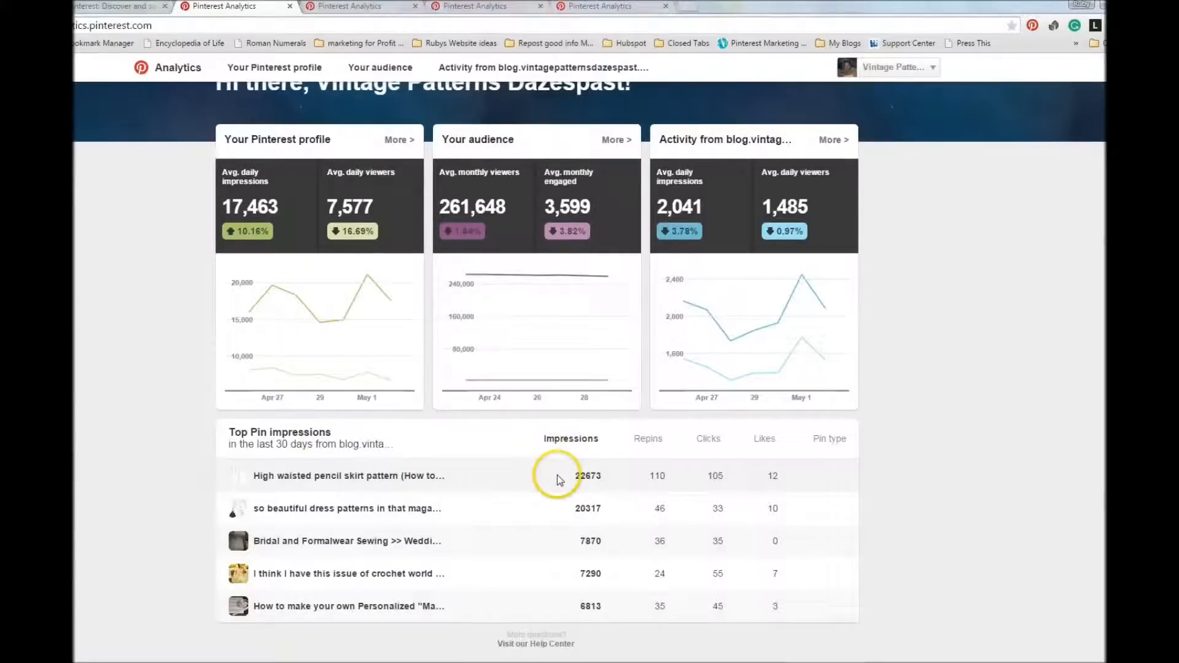
{"action": "mouse_move", "coordinate": [582, 481]}
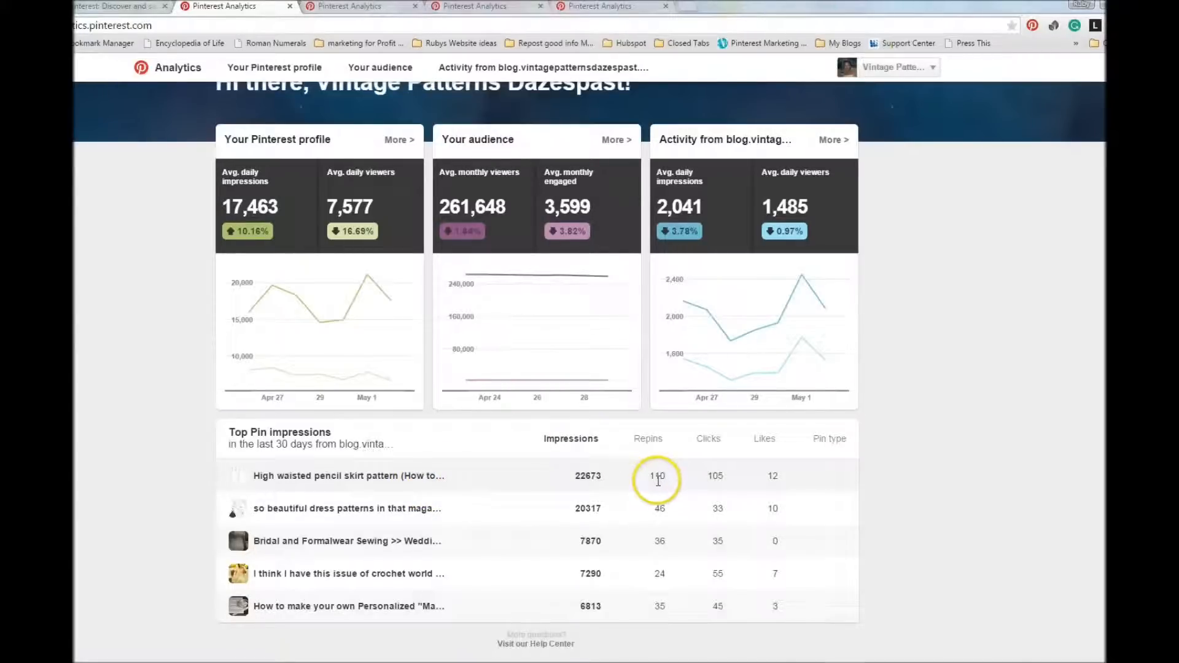
{"action": "mouse_move", "coordinate": [670, 460]}
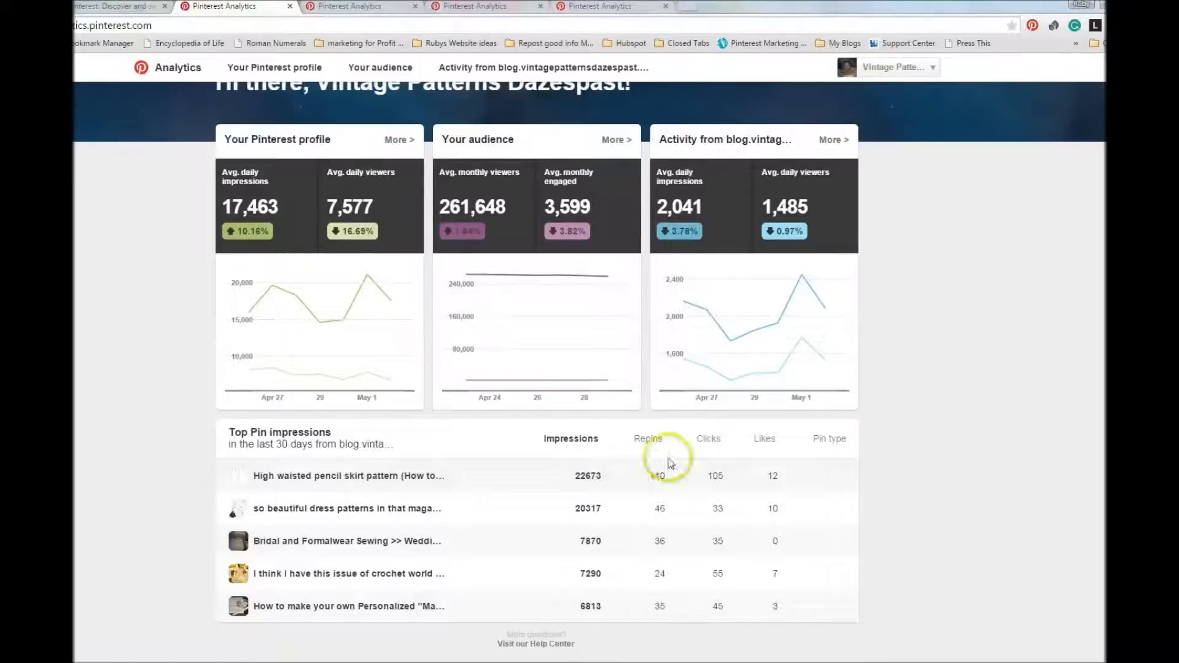
{"action": "mouse_move", "coordinate": [727, 489]}
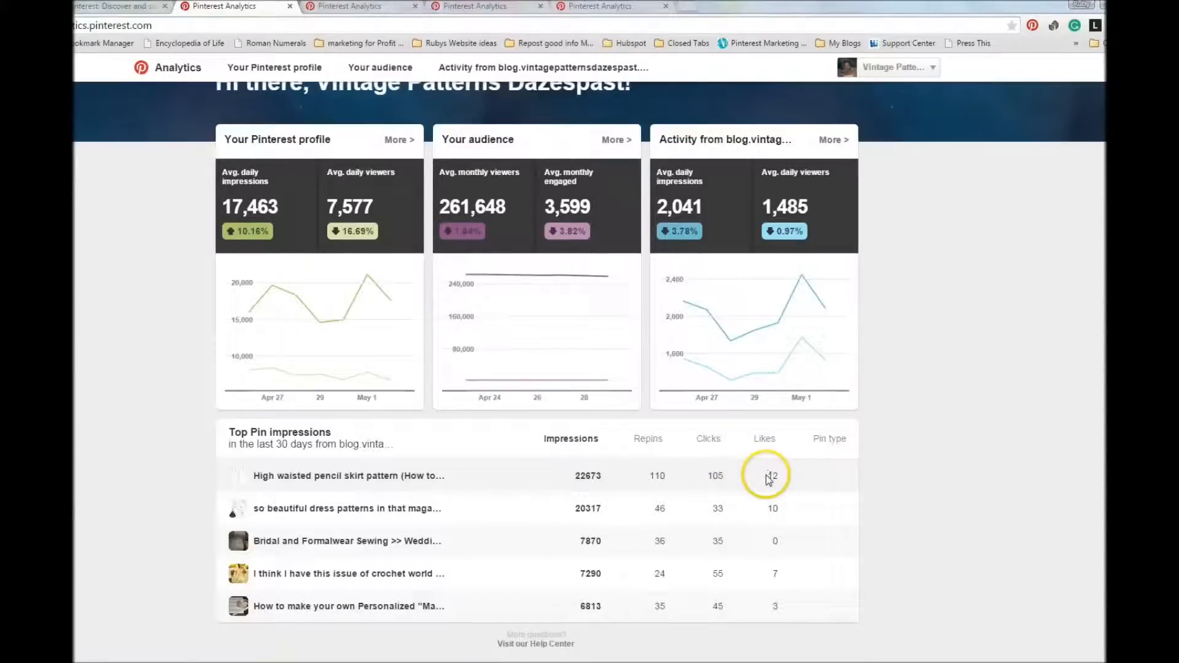
{"action": "mouse_move", "coordinate": [766, 477]}
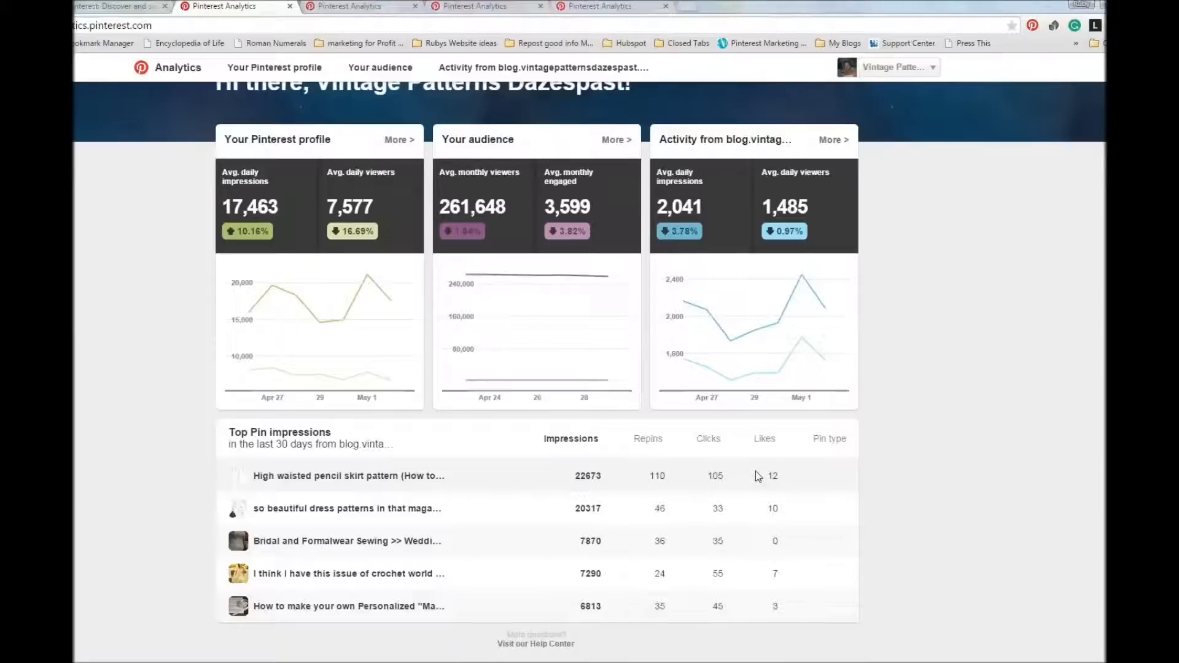
{"action": "mouse_move", "coordinate": [727, 452]}
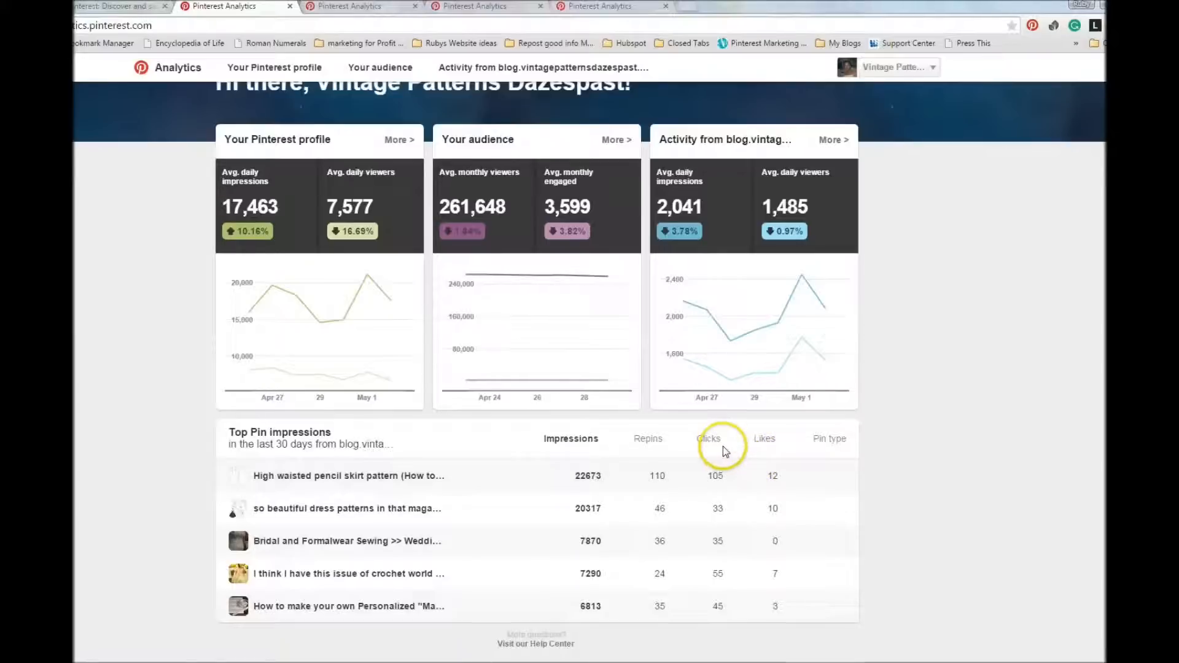
{"action": "mouse_move", "coordinate": [672, 481]}
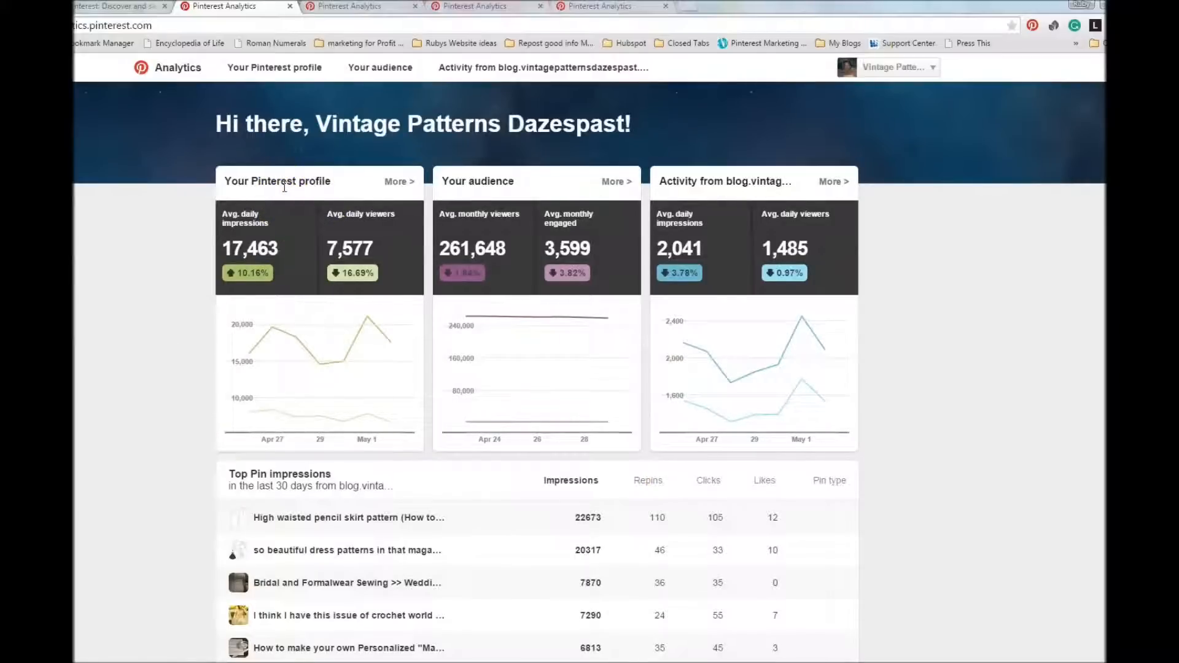
{"action": "mouse_move", "coordinate": [401, 183]}
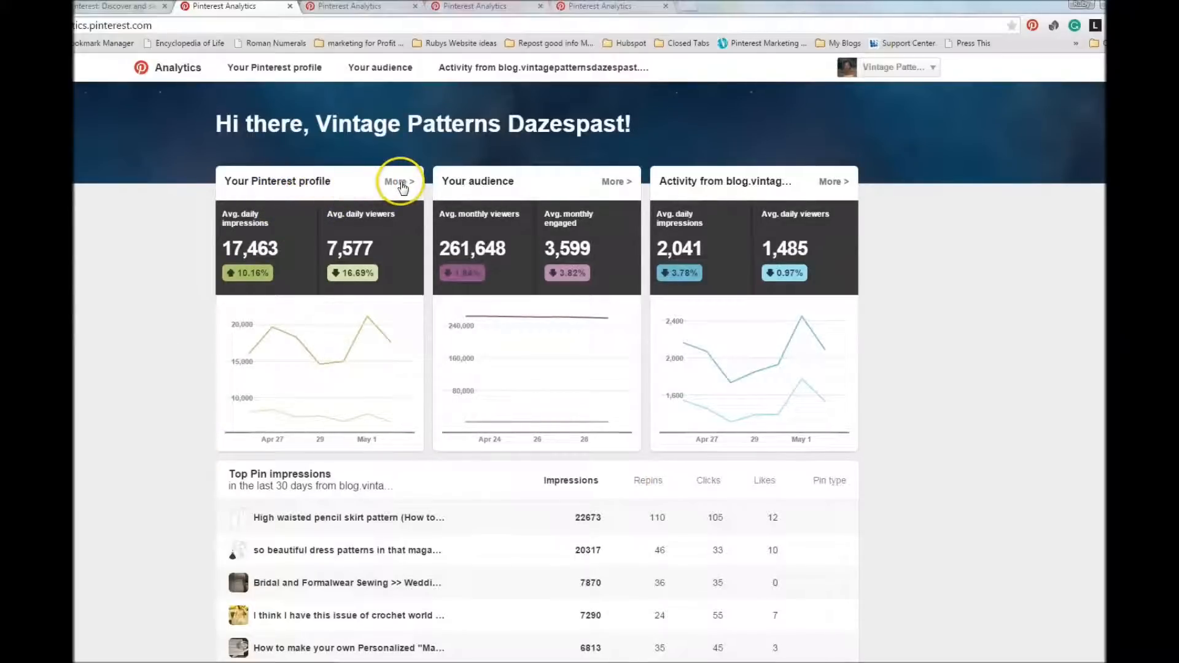
{"action": "mouse_move", "coordinate": [402, 189]}
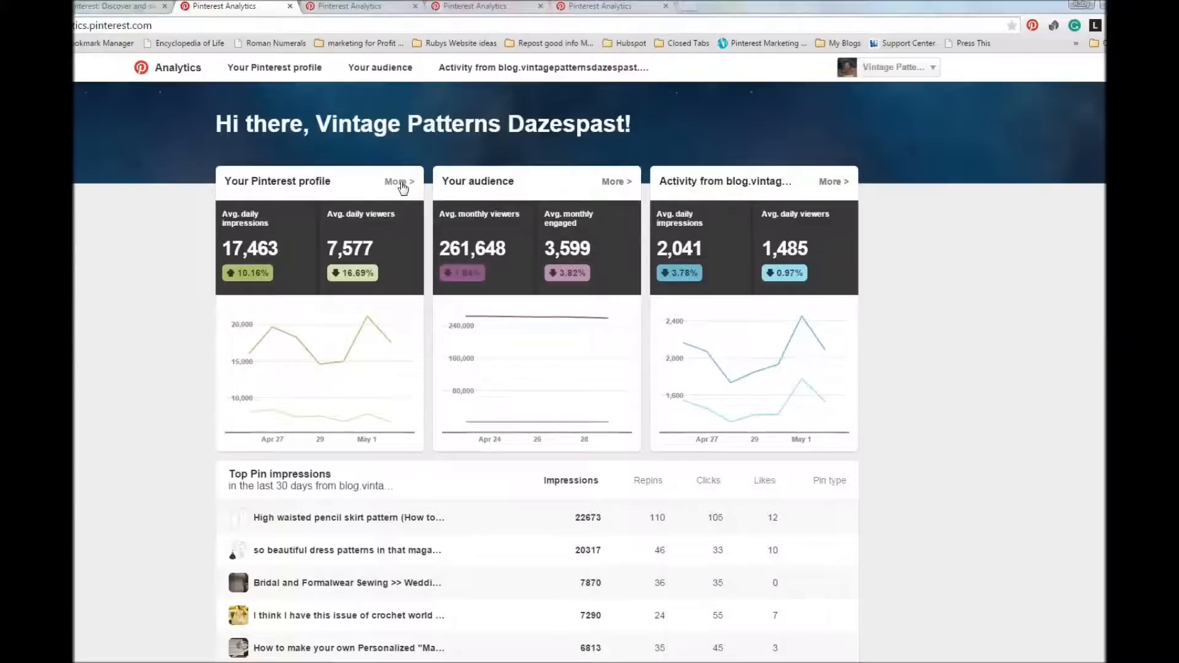
{"action": "left_click", "coordinate": [397, 182]}
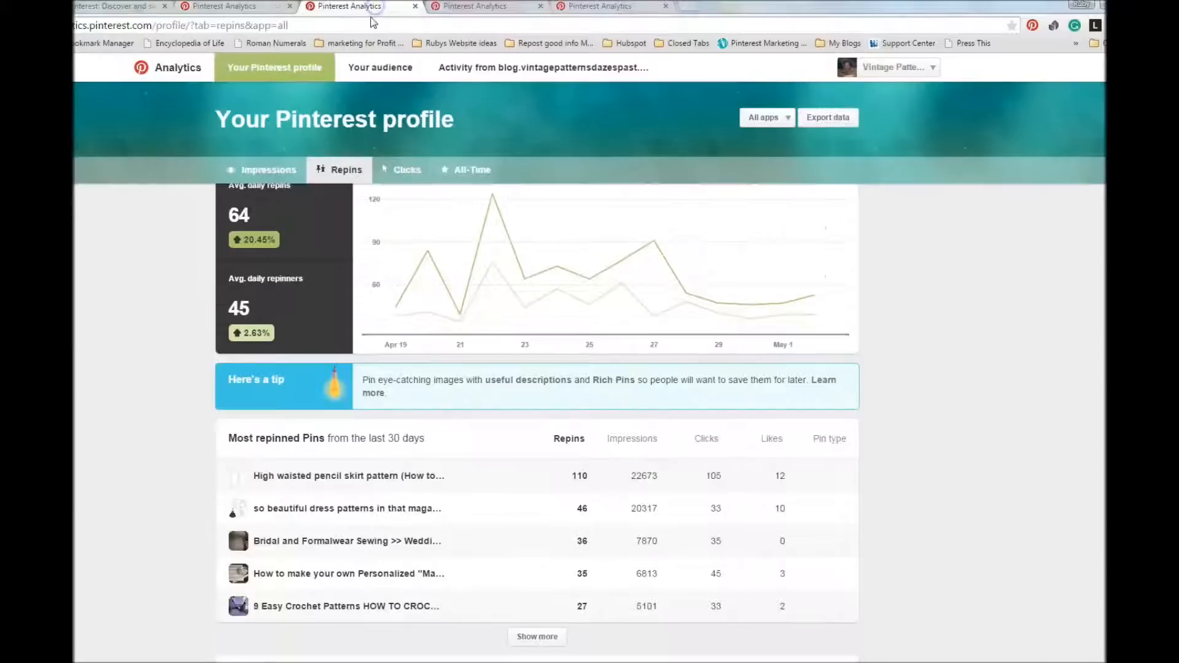
{"action": "mouse_move", "coordinate": [918, 486]}
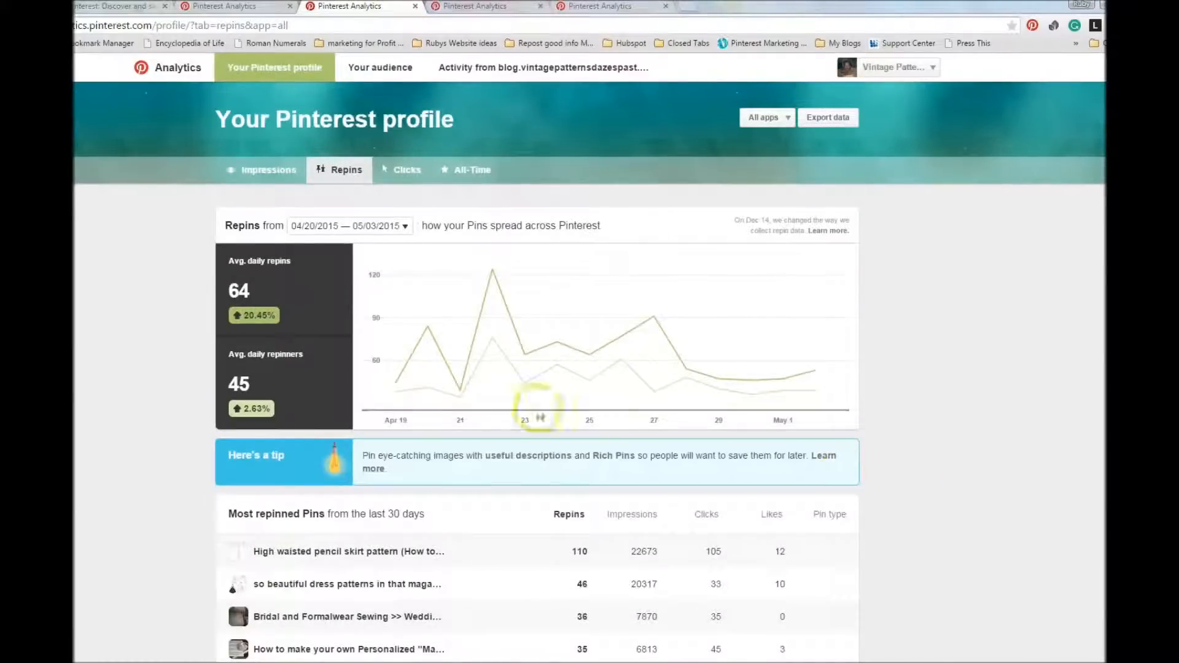
{"action": "mouse_move", "coordinate": [334, 183]}
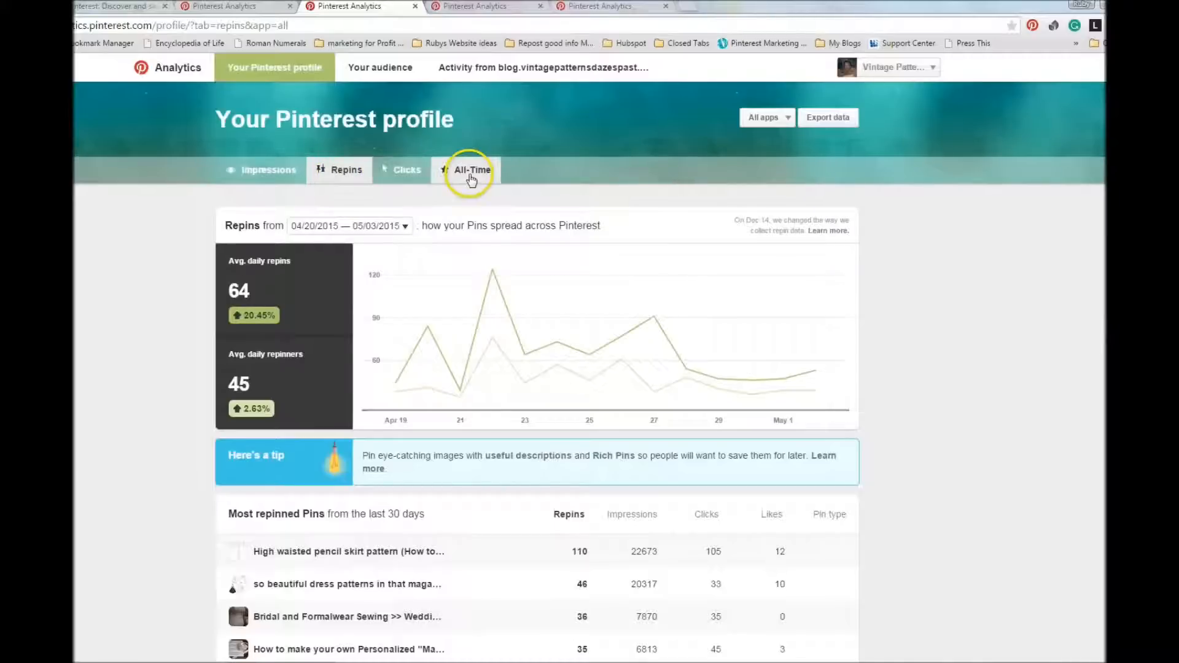
Step: Switch the profile report to the impressions view with daily impressions, viewers and top Pin impressions
{"action": "left_click", "coordinate": [267, 170]}
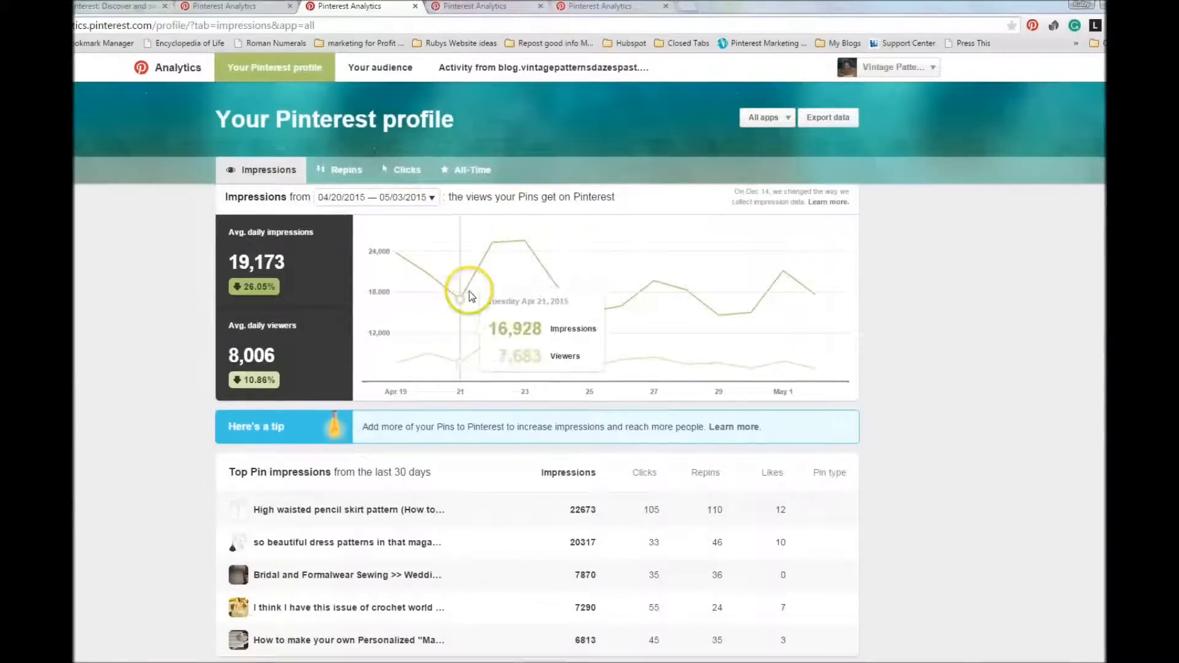
{"action": "mouse_move", "coordinate": [548, 259]}
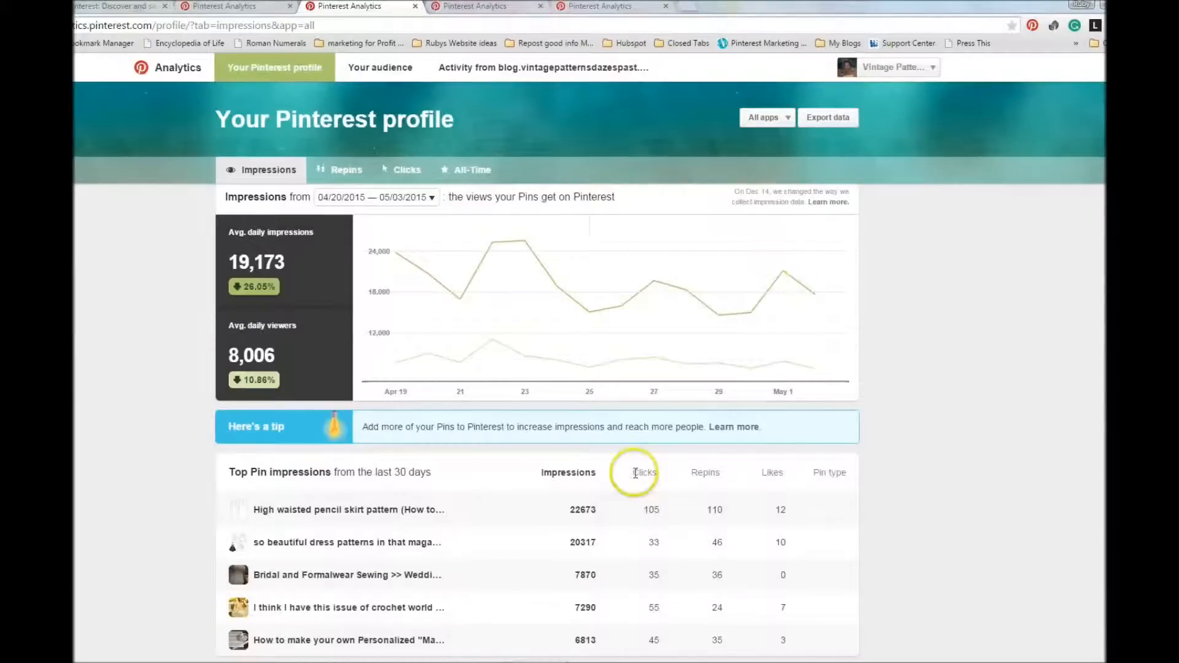
{"action": "scroll", "scroll_direction": "down", "scroll_amount": 3}
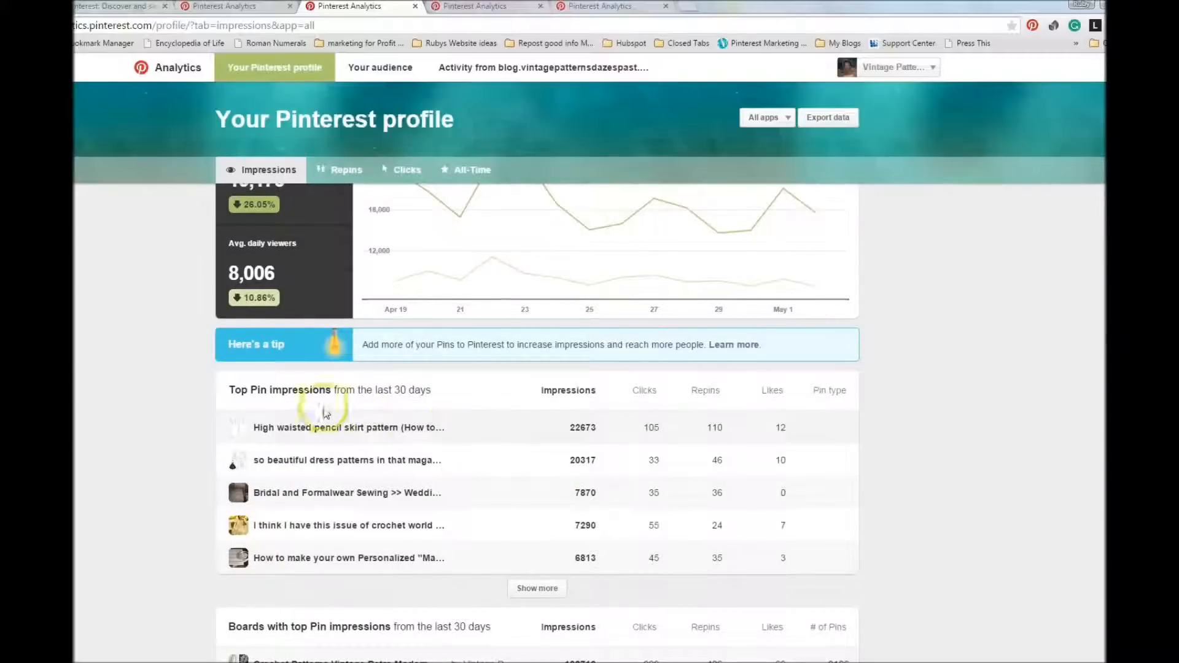
{"action": "mouse_move", "coordinate": [446, 465]}
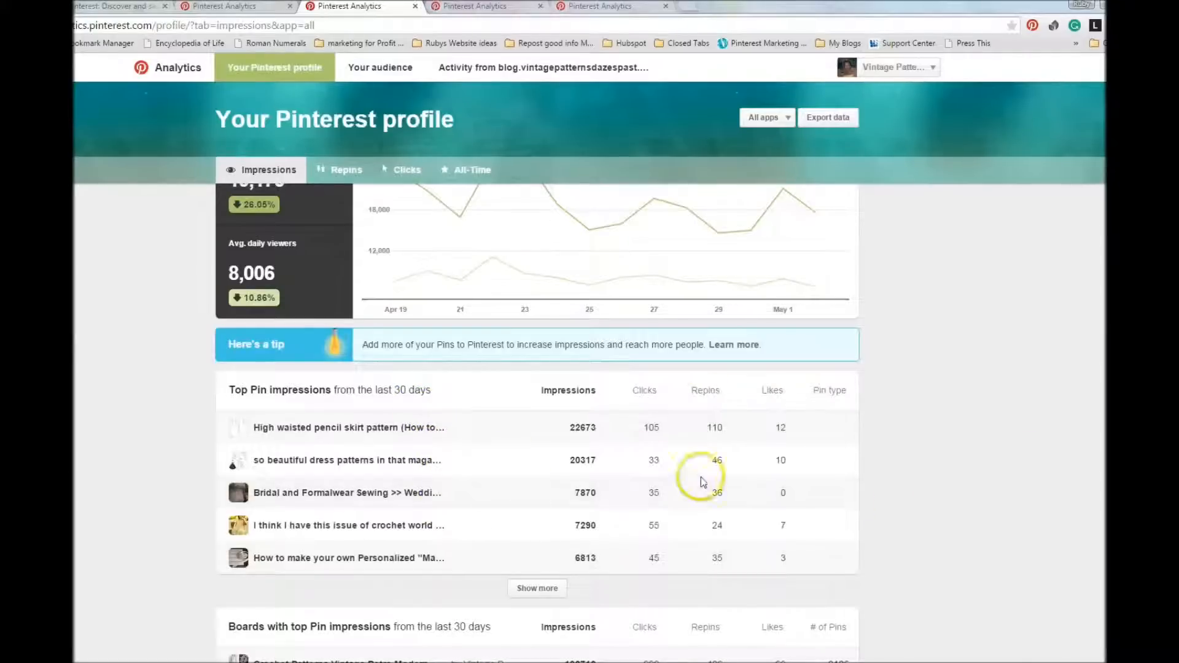
{"action": "mouse_move", "coordinate": [967, 371]}
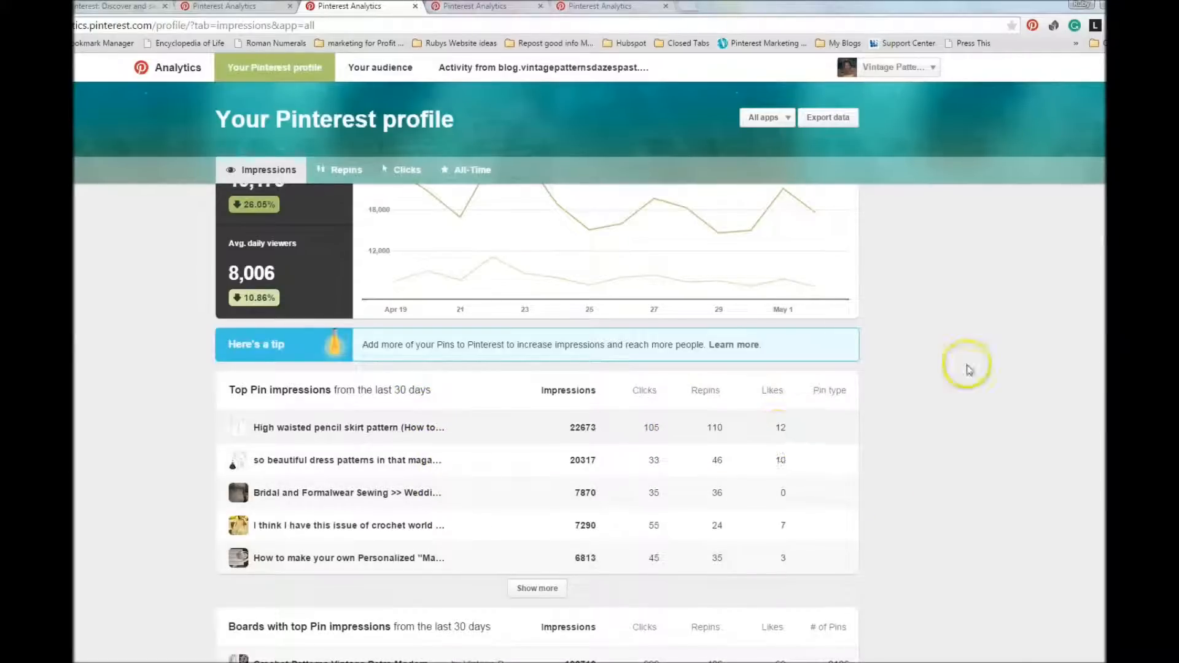
{"action": "scroll", "scroll_direction": "down", "scroll_amount": 3}
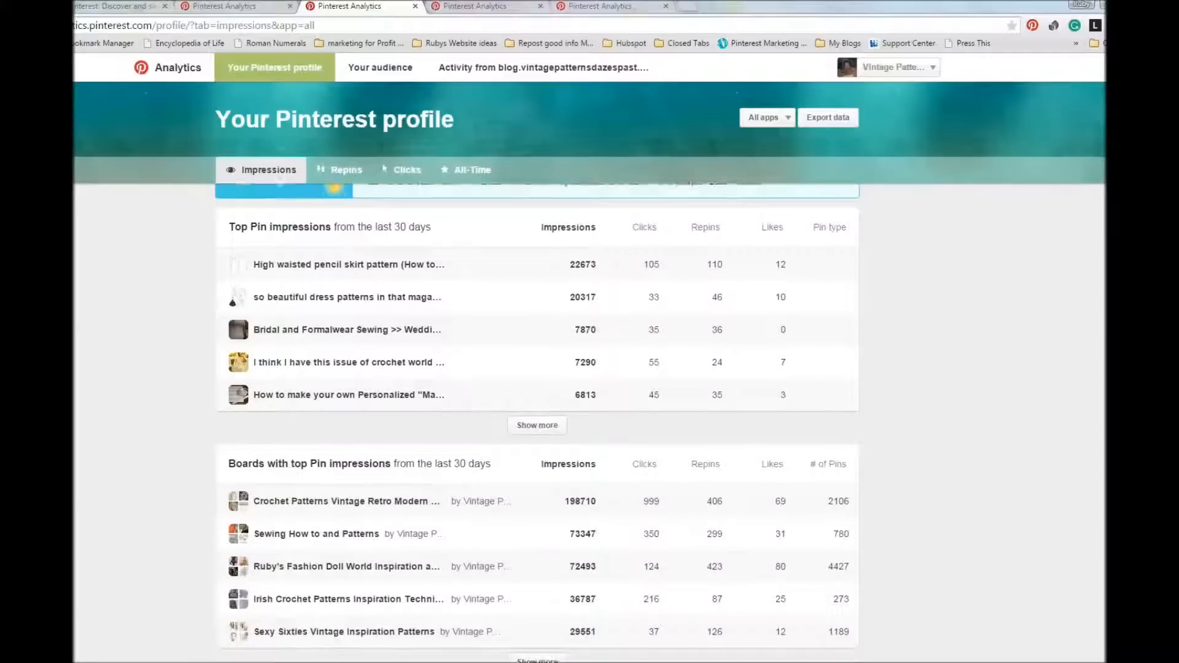
{"action": "scroll", "scroll_direction": "down", "scroll_amount": 3}
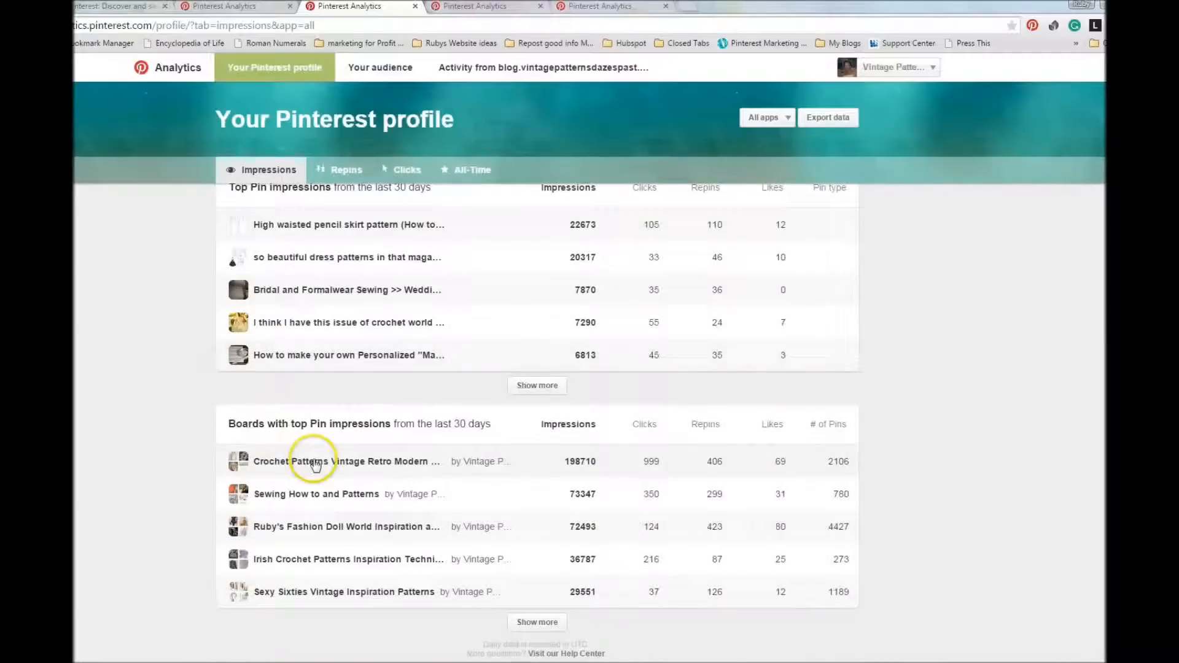
{"action": "mouse_move", "coordinate": [383, 483]}
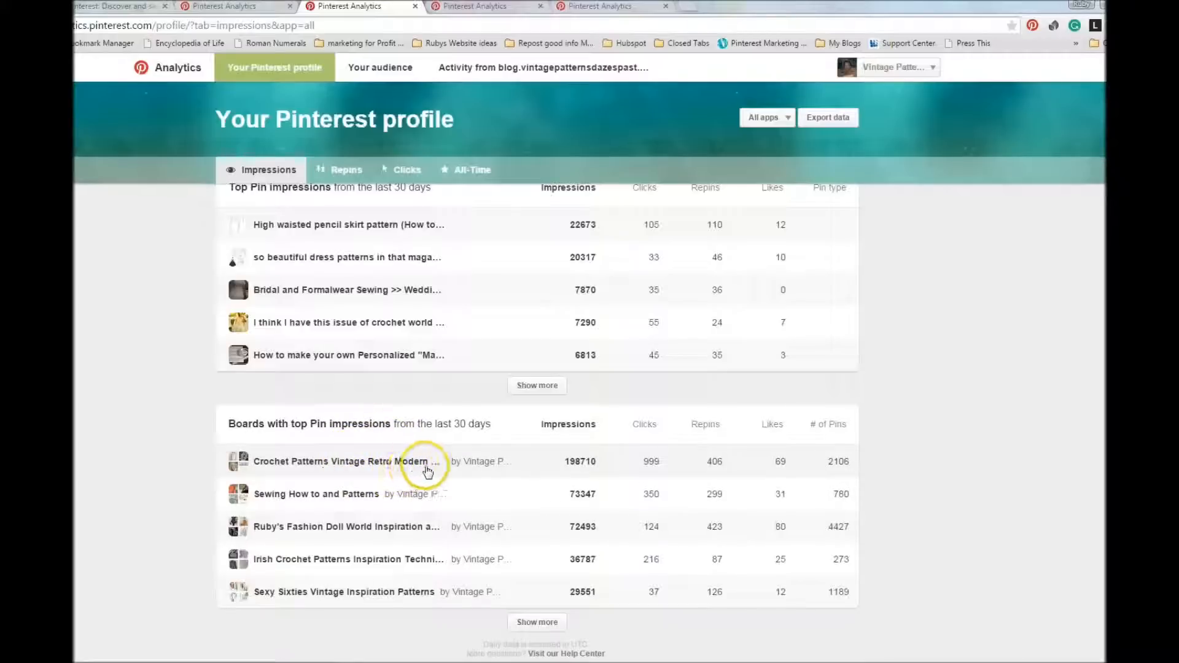
{"action": "mouse_move", "coordinate": [578, 472]}
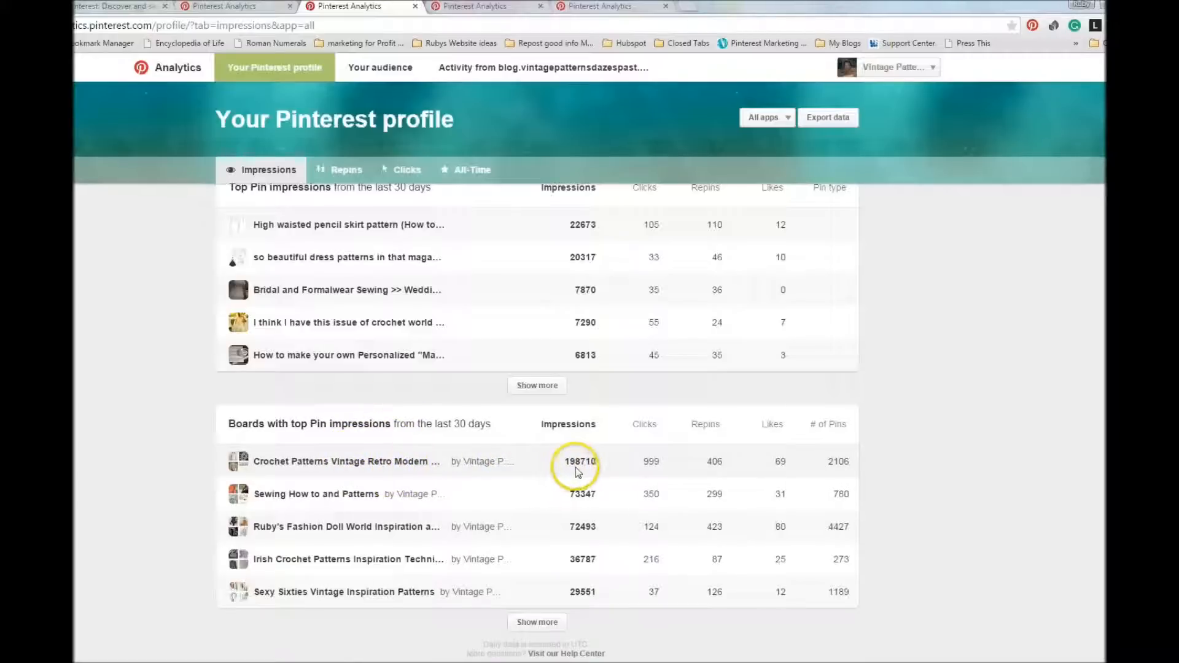
{"action": "mouse_move", "coordinate": [591, 474]}
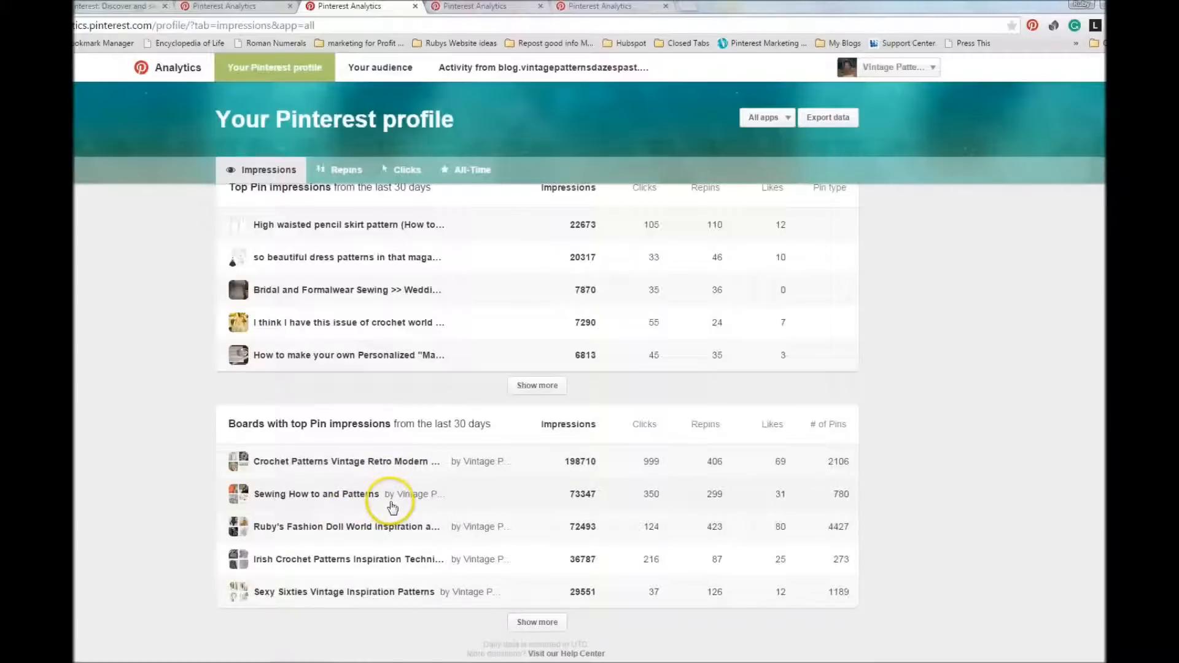
{"action": "mouse_move", "coordinate": [401, 516]}
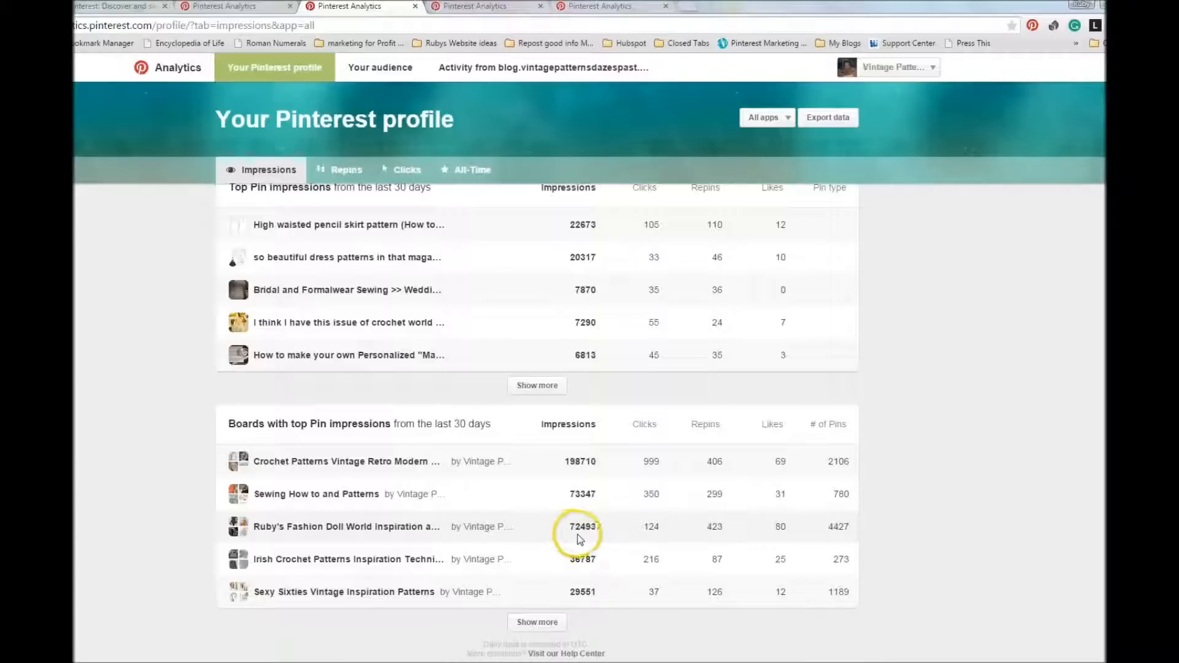
{"action": "mouse_move", "coordinate": [659, 544]}
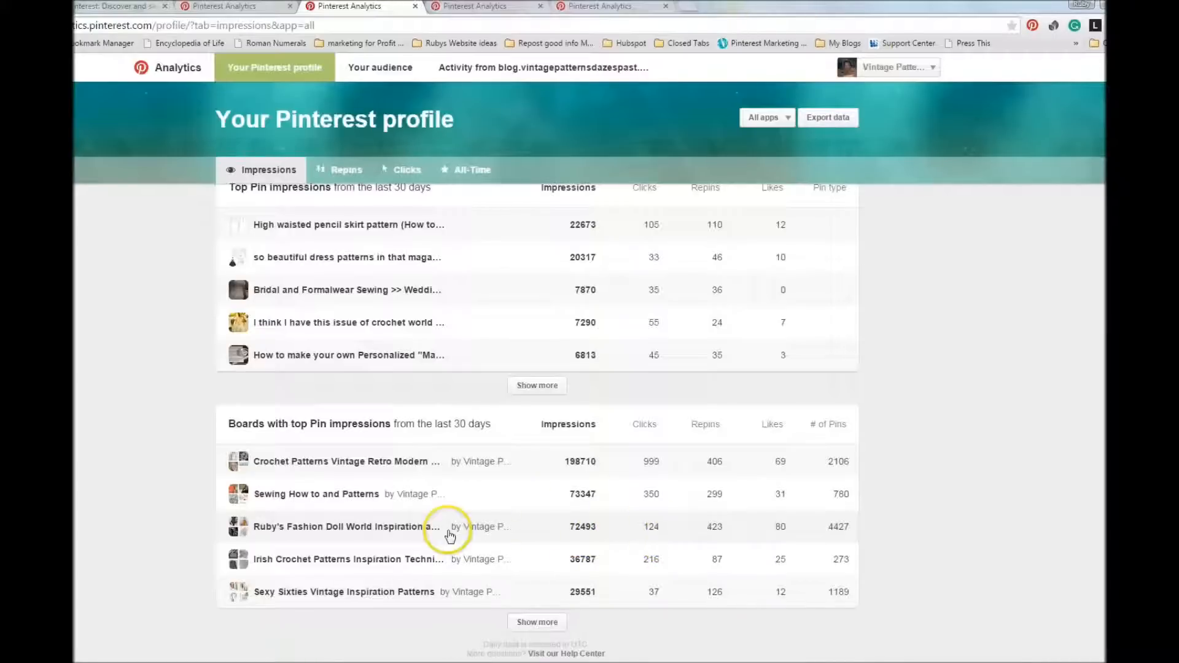
{"action": "mouse_move", "coordinate": [349, 565]}
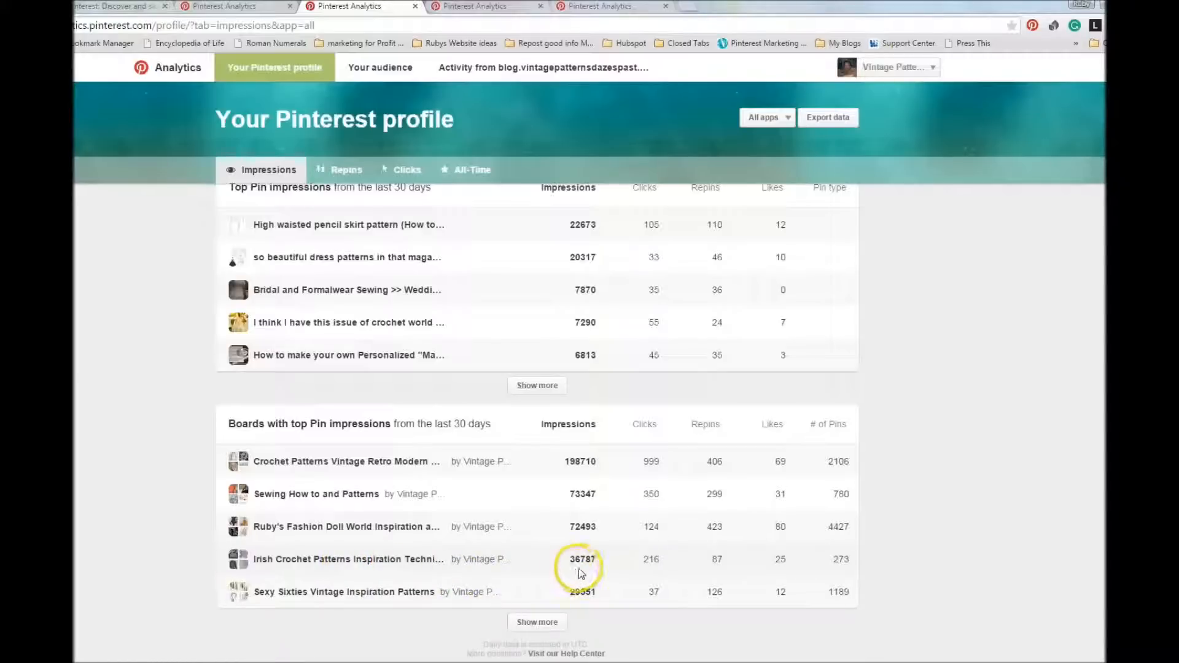
{"action": "mouse_move", "coordinate": [652, 562]}
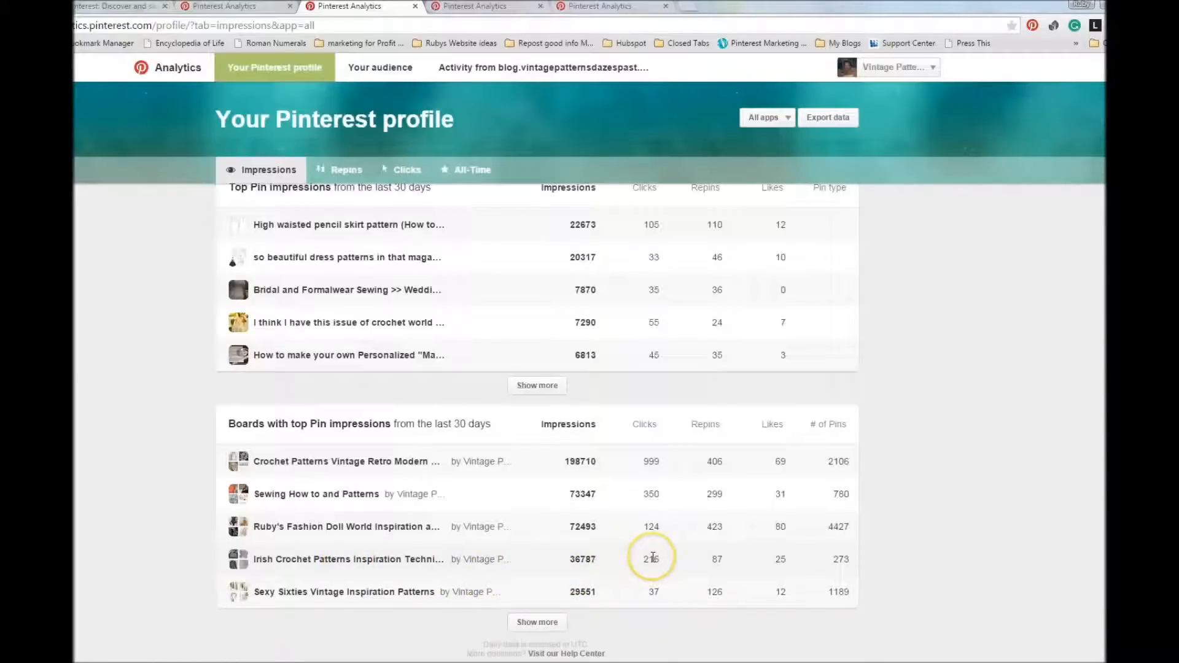
{"action": "mouse_move", "coordinate": [285, 604]}
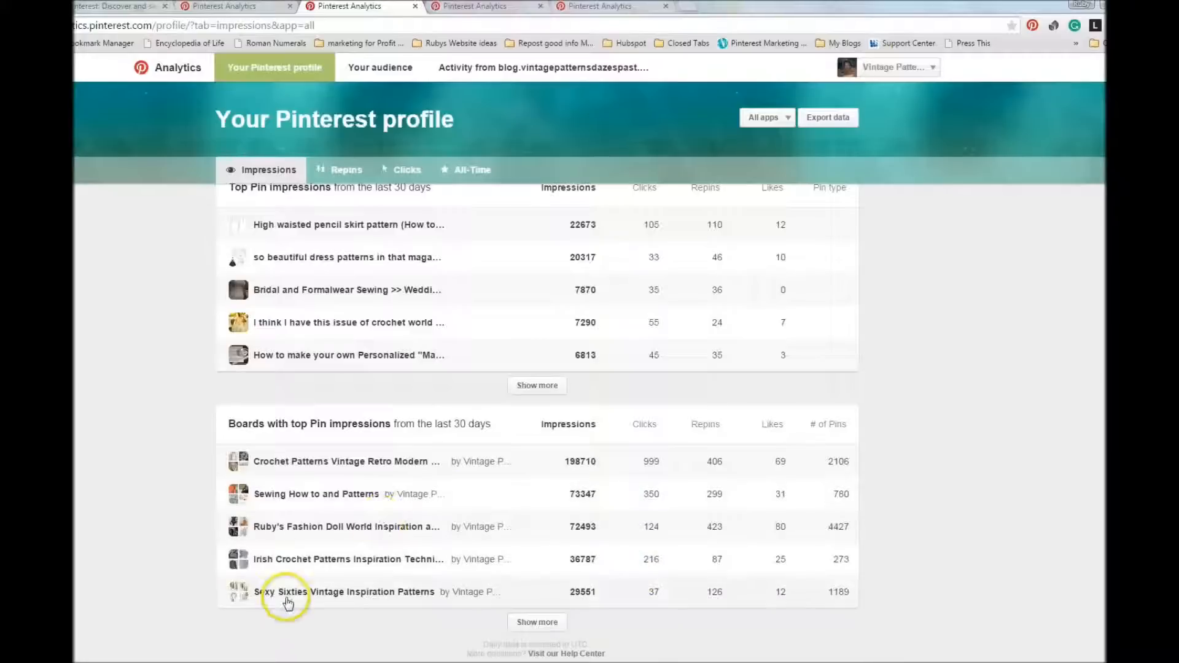
{"action": "mouse_move", "coordinate": [410, 607]}
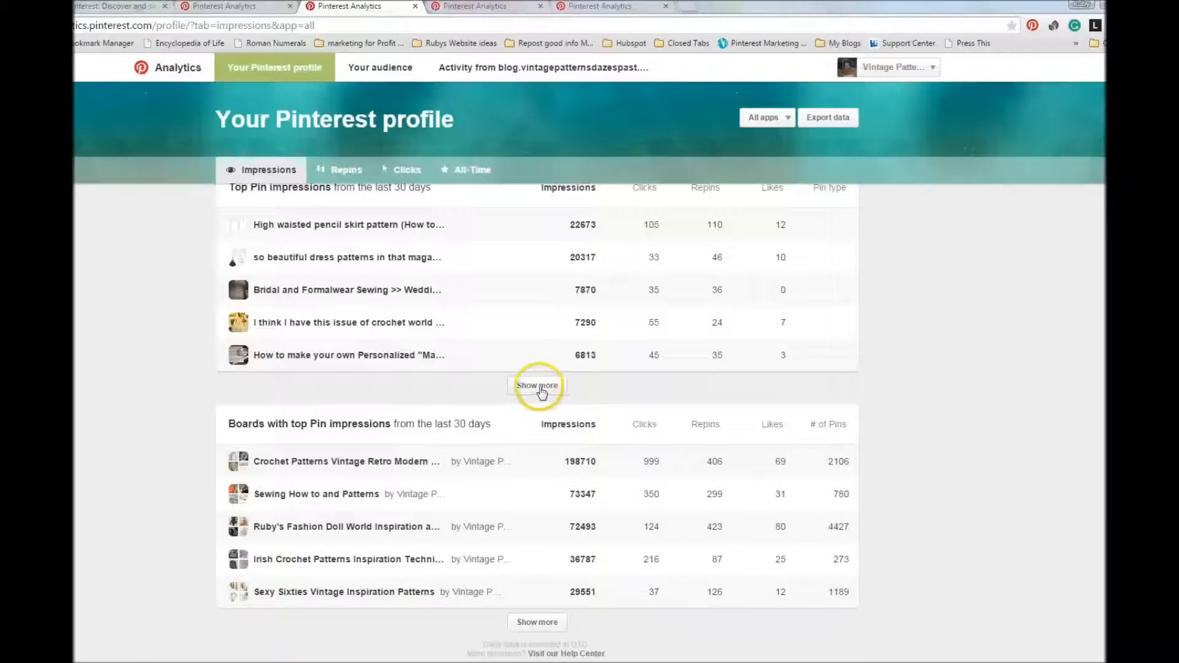
{"action": "mouse_move", "coordinate": [573, 277]}
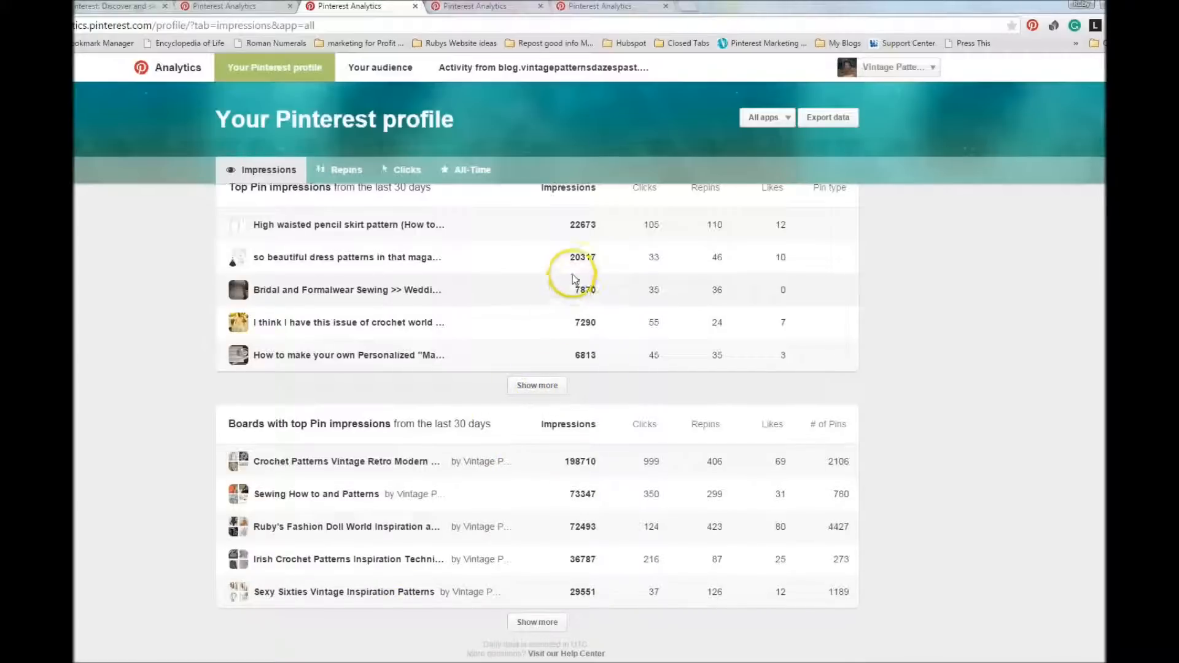
{"action": "mouse_move", "coordinate": [765, 211]}
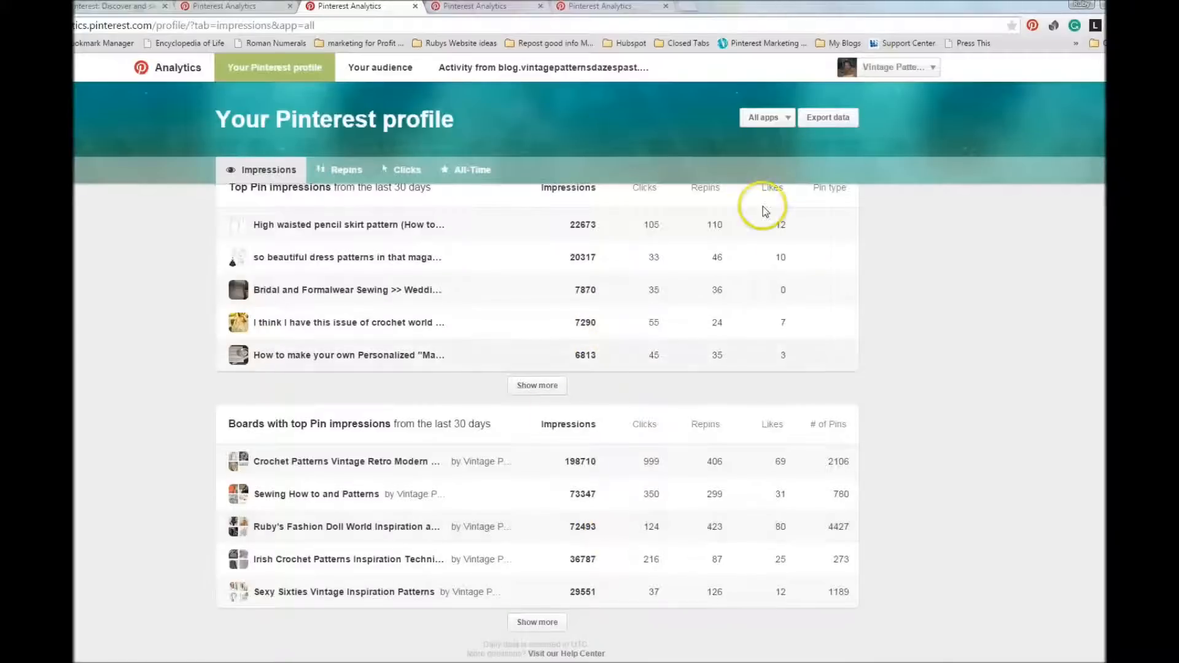
{"action": "mouse_move", "coordinate": [342, 178]}
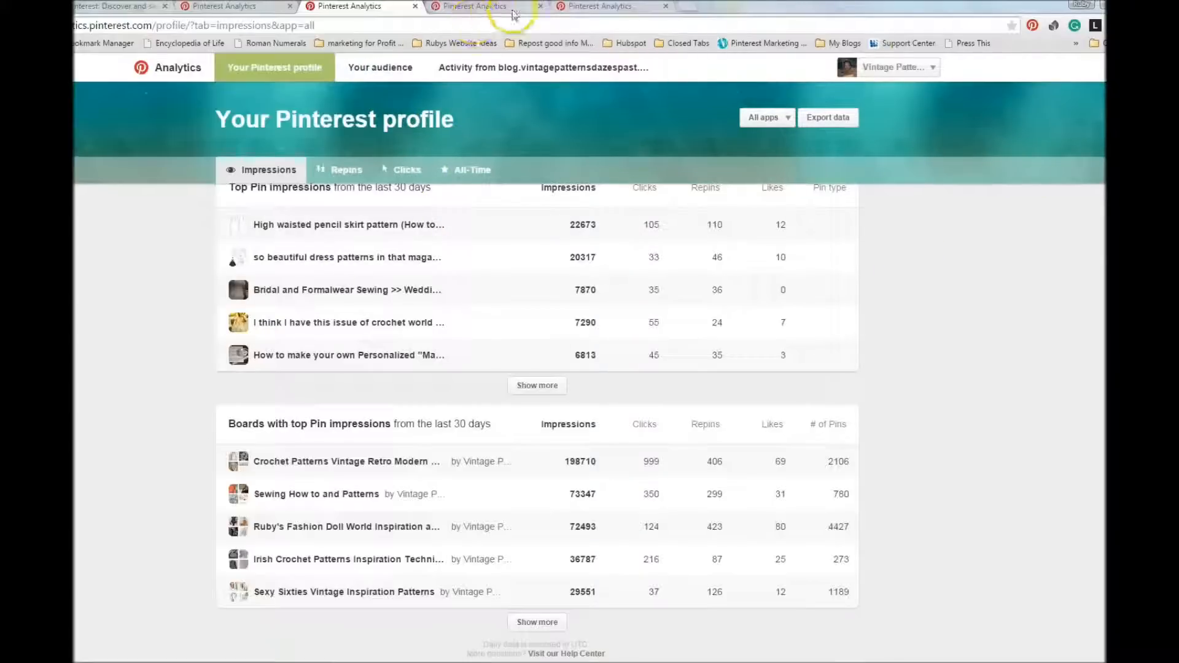
{"action": "left_click", "coordinate": [379, 68]}
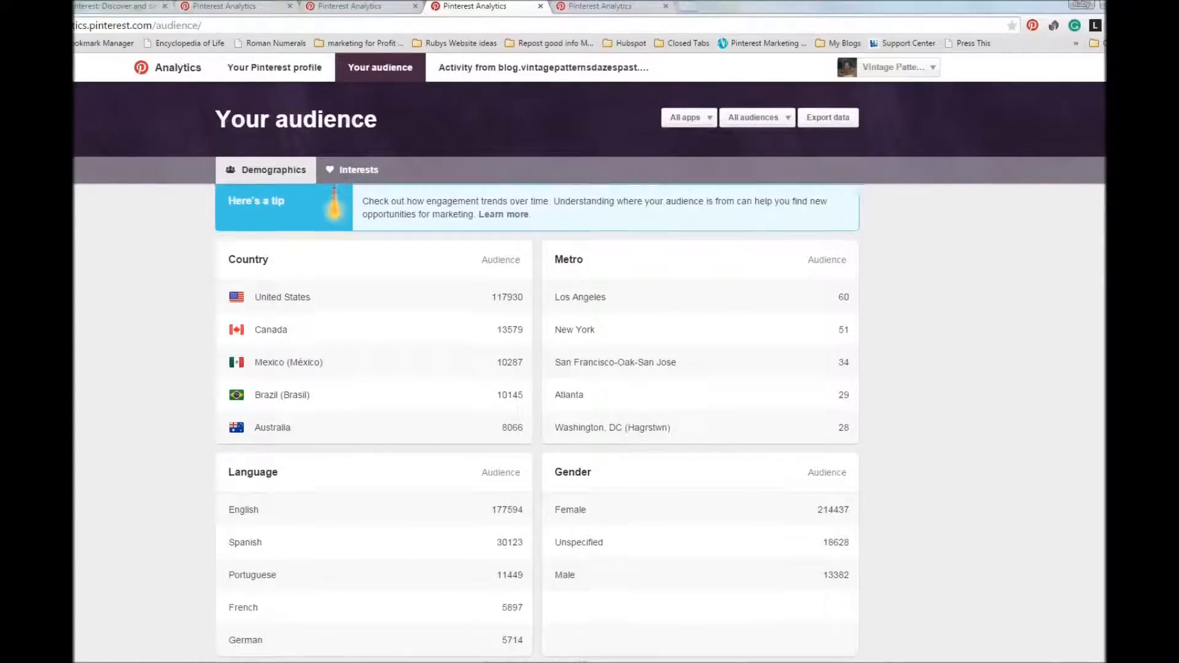
{"action": "scroll", "scroll_direction": "down", "scroll_amount": 3}
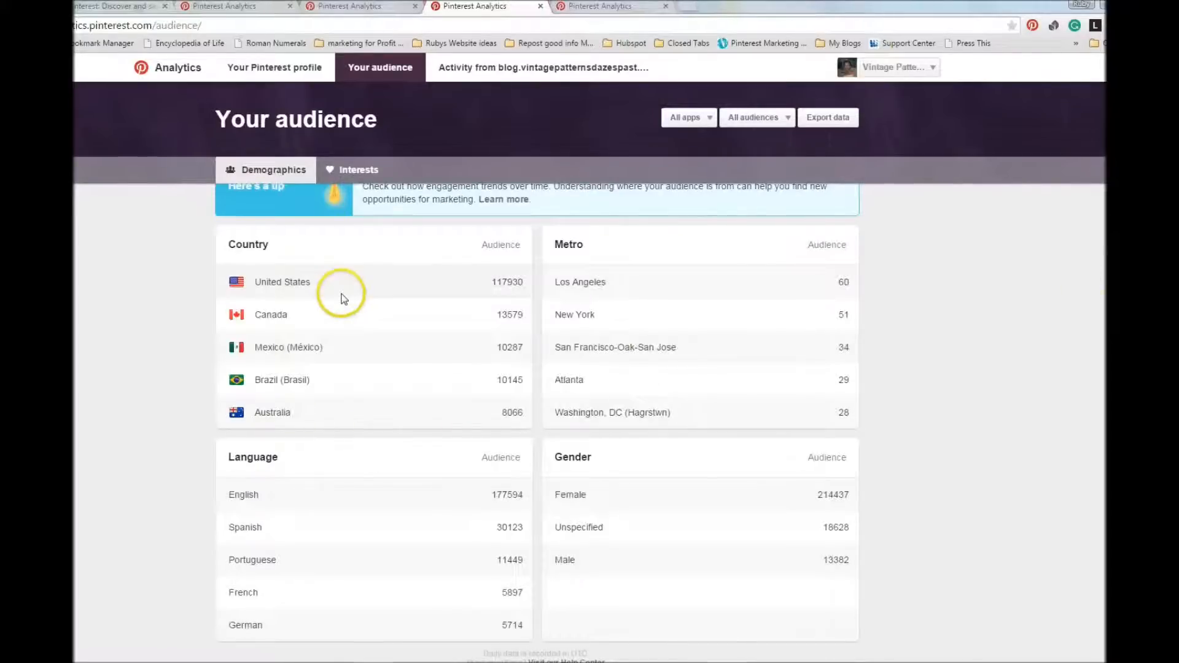
{"action": "mouse_move", "coordinate": [347, 295]}
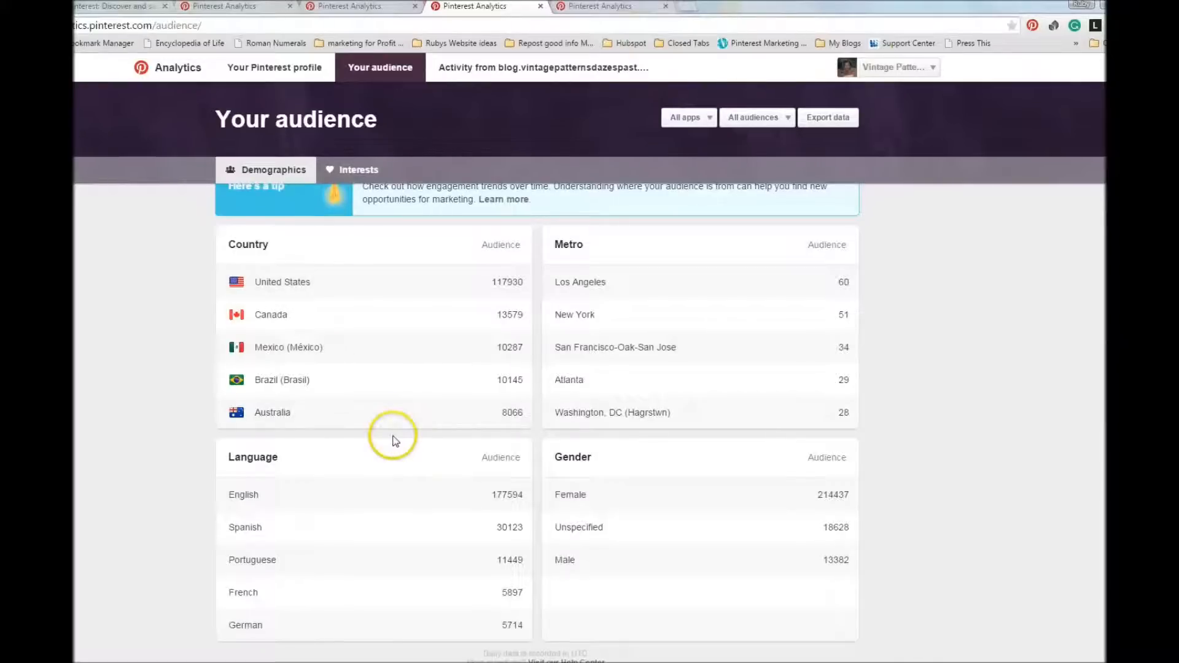
{"action": "mouse_move", "coordinate": [411, 637]}
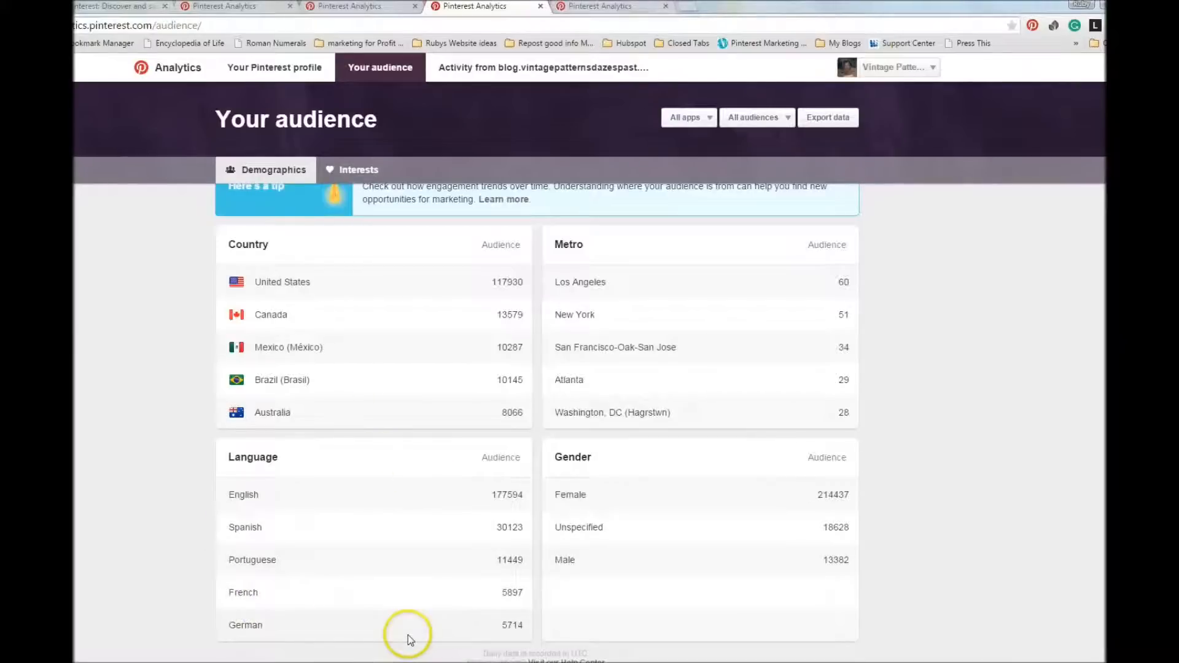
{"action": "mouse_move", "coordinate": [472, 361]}
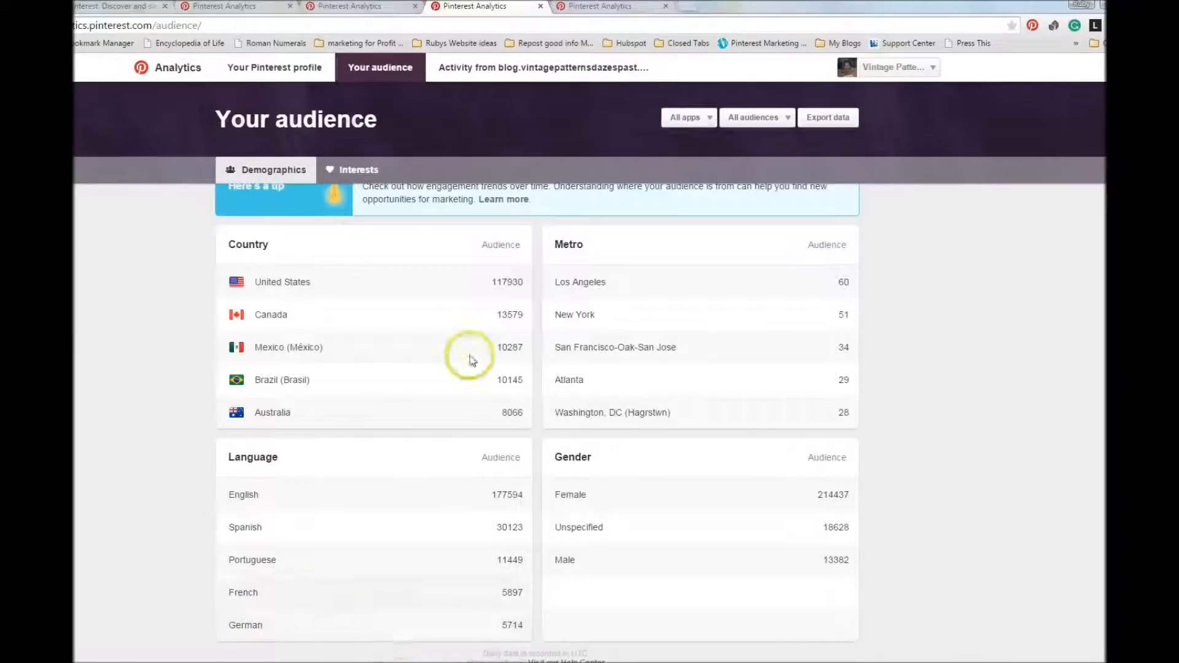
{"action": "mouse_move", "coordinate": [835, 396]}
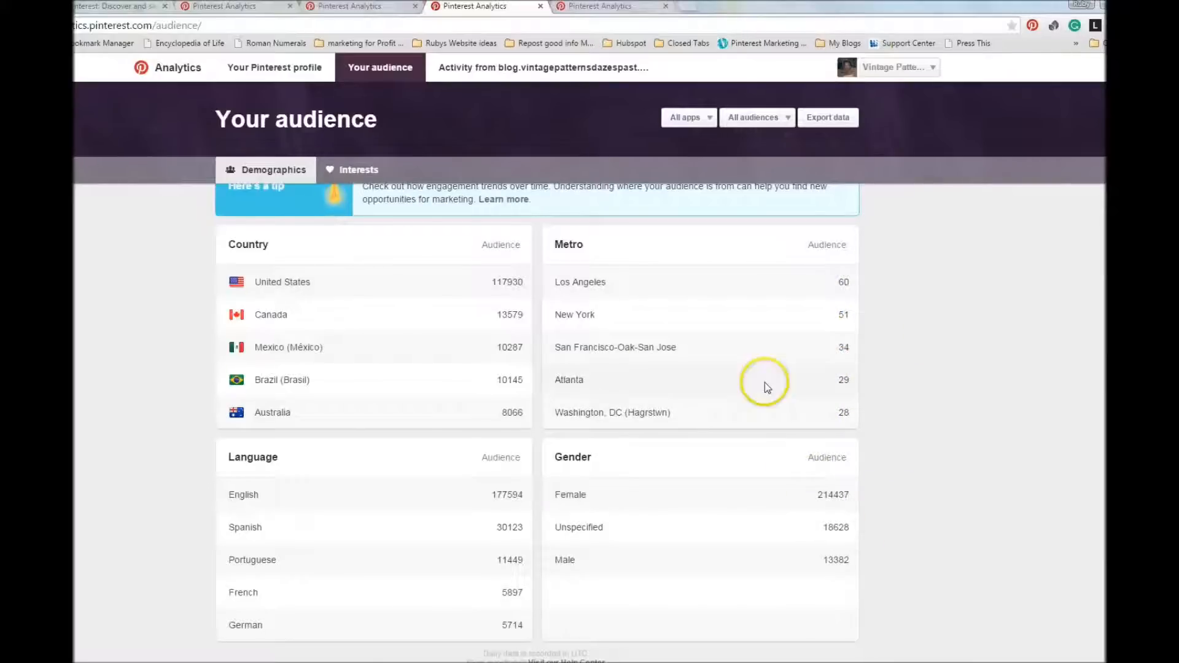
{"action": "mouse_move", "coordinate": [722, 366]}
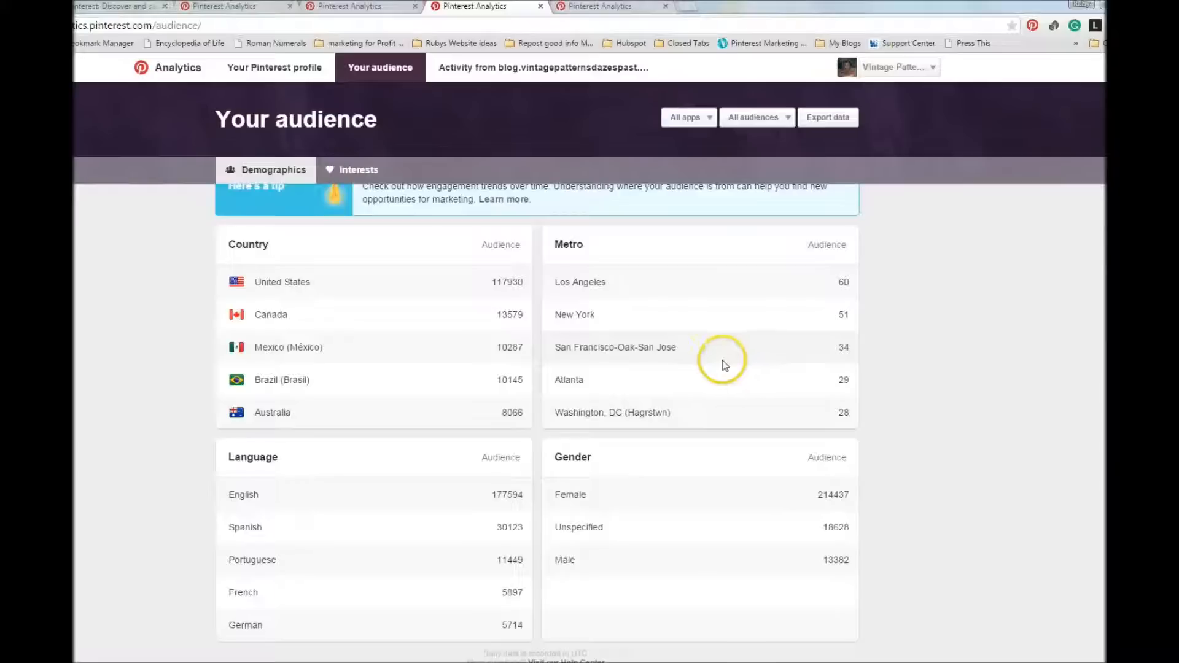
{"action": "mouse_move", "coordinate": [712, 384]}
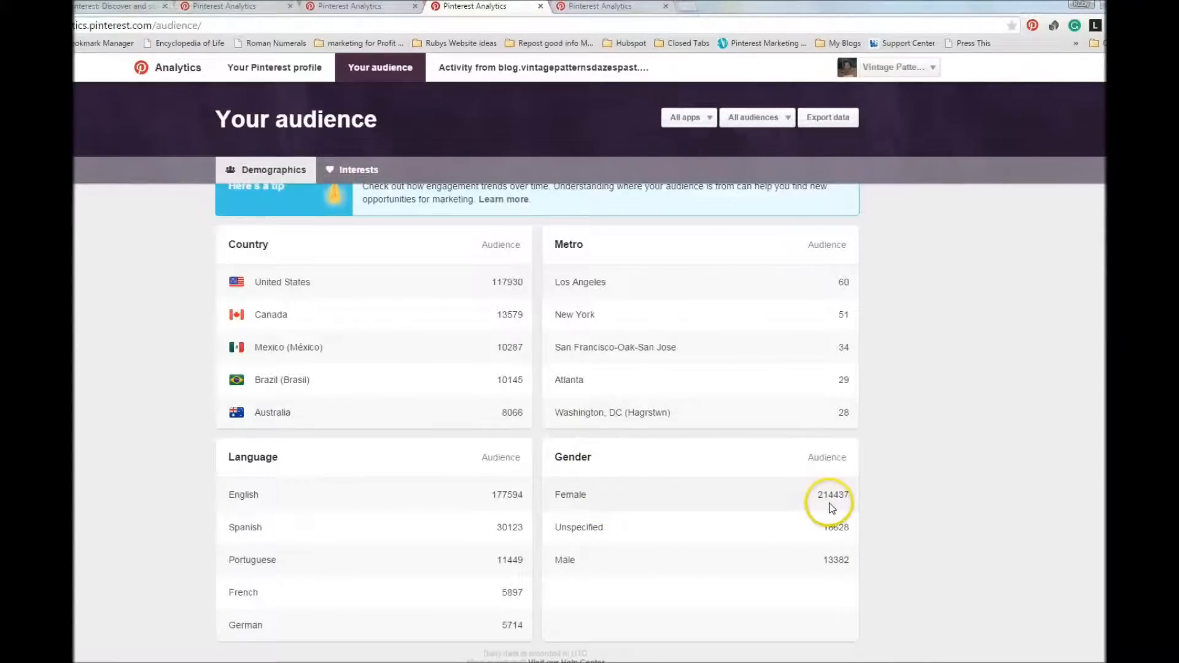
{"action": "mouse_move", "coordinate": [833, 556]}
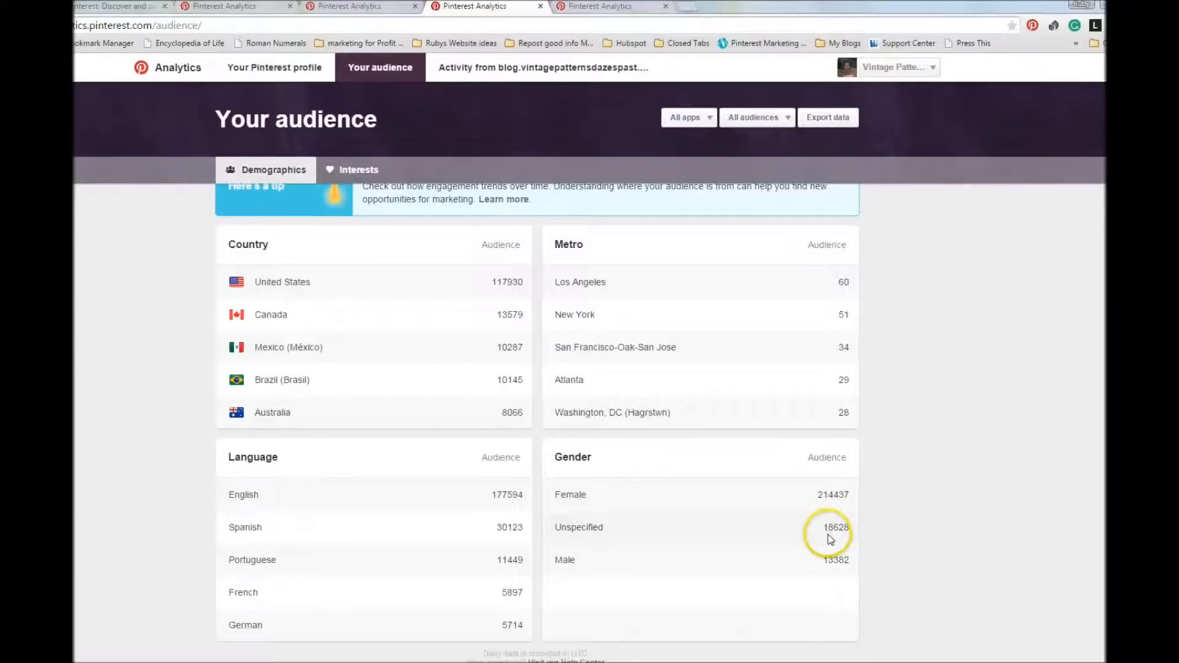
{"action": "mouse_move", "coordinate": [838, 591]}
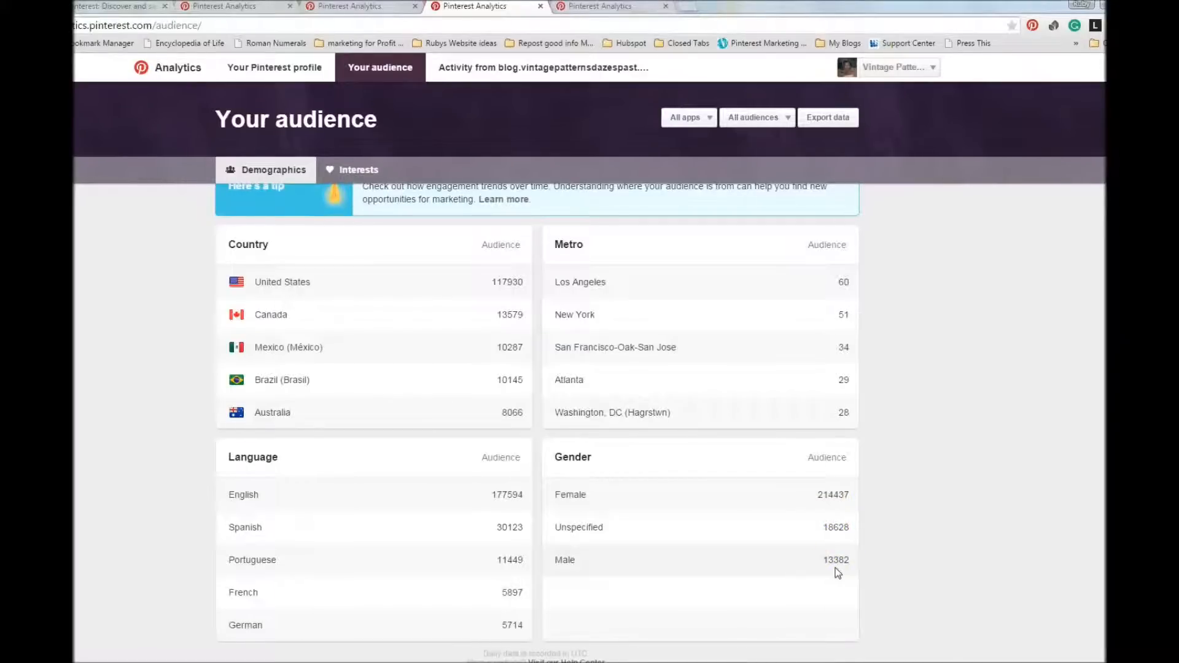
{"action": "mouse_move", "coordinate": [835, 582]}
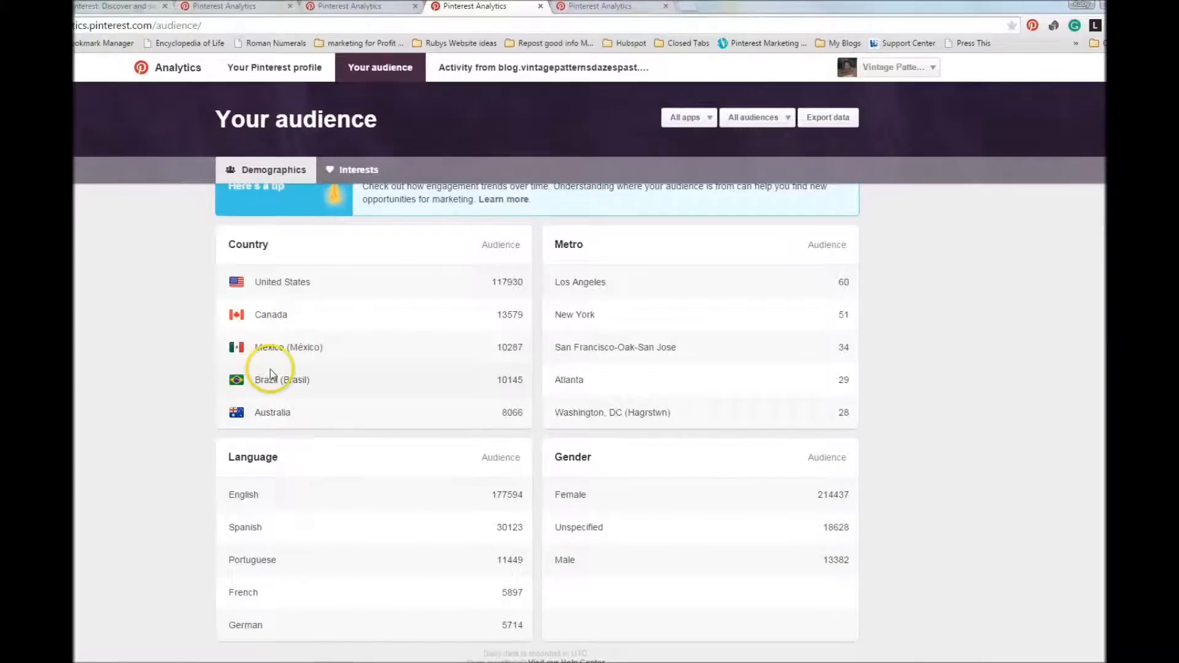
{"action": "mouse_move", "coordinate": [280, 359]}
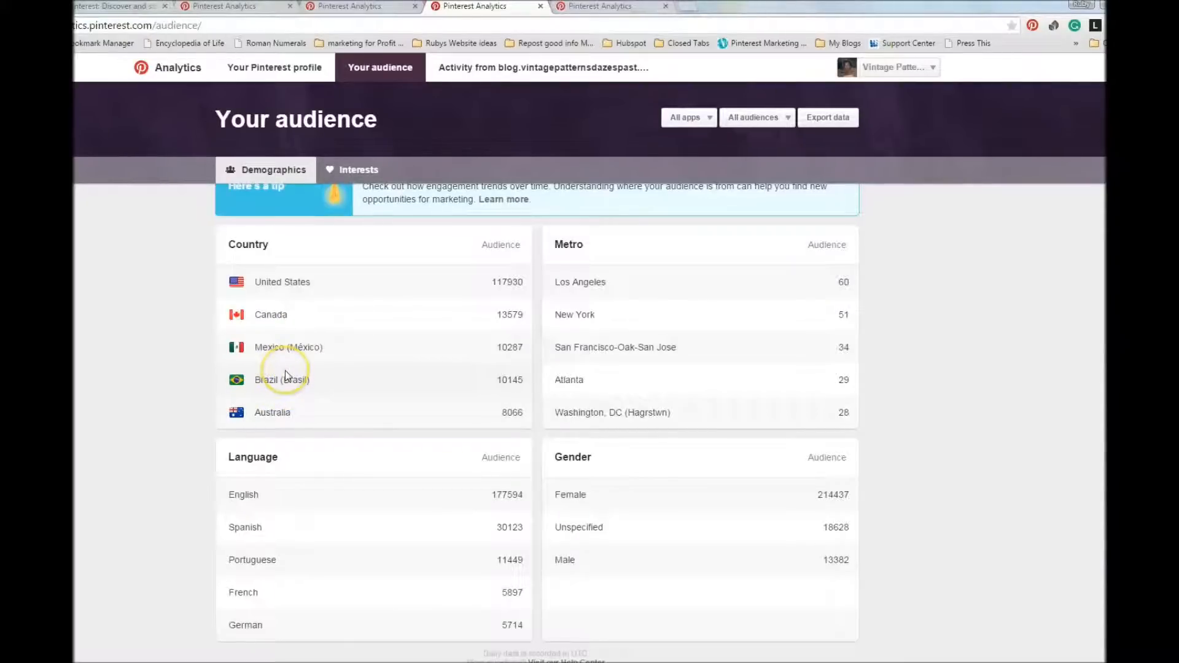
{"action": "mouse_move", "coordinate": [285, 366]}
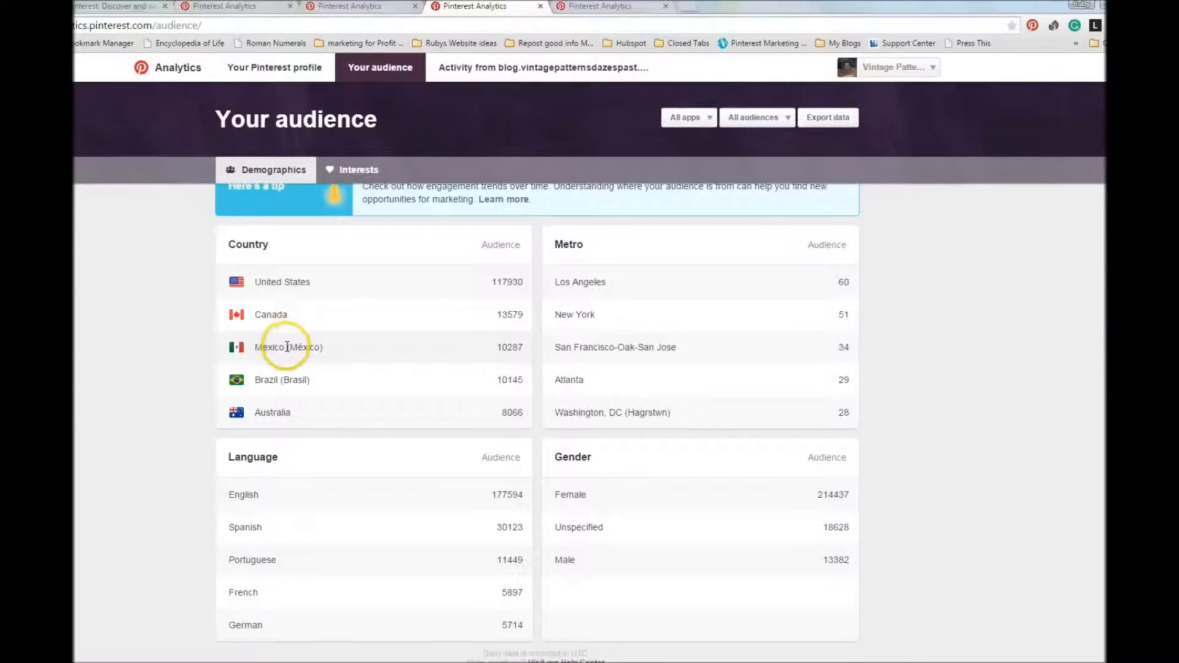
{"action": "mouse_move", "coordinate": [283, 358]}
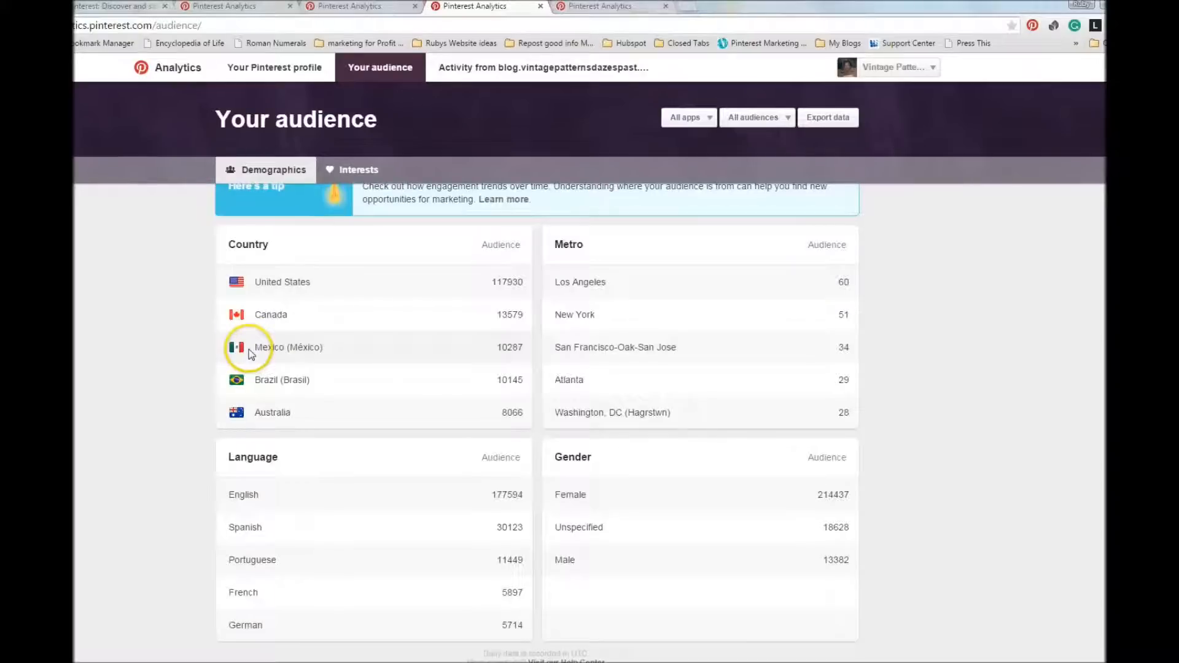
{"action": "mouse_move", "coordinate": [450, 179]}
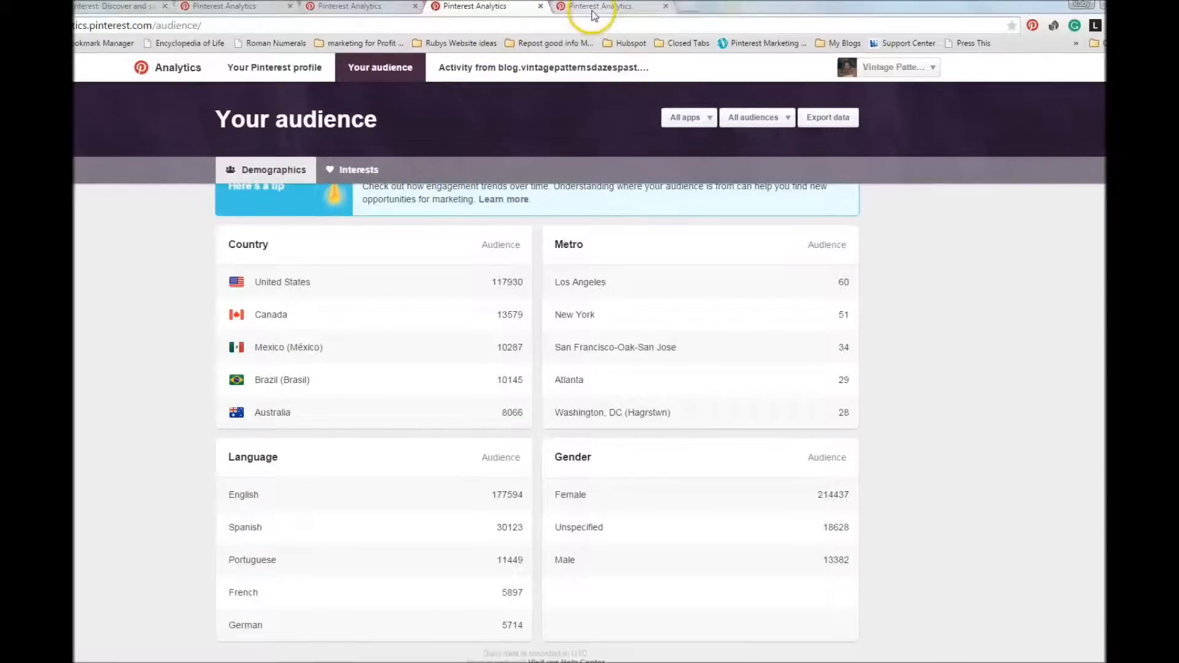
Step: Switch to the 'Activity from blog' browser tab showing the website impressions graph
{"action": "left_click", "coordinate": [542, 67]}
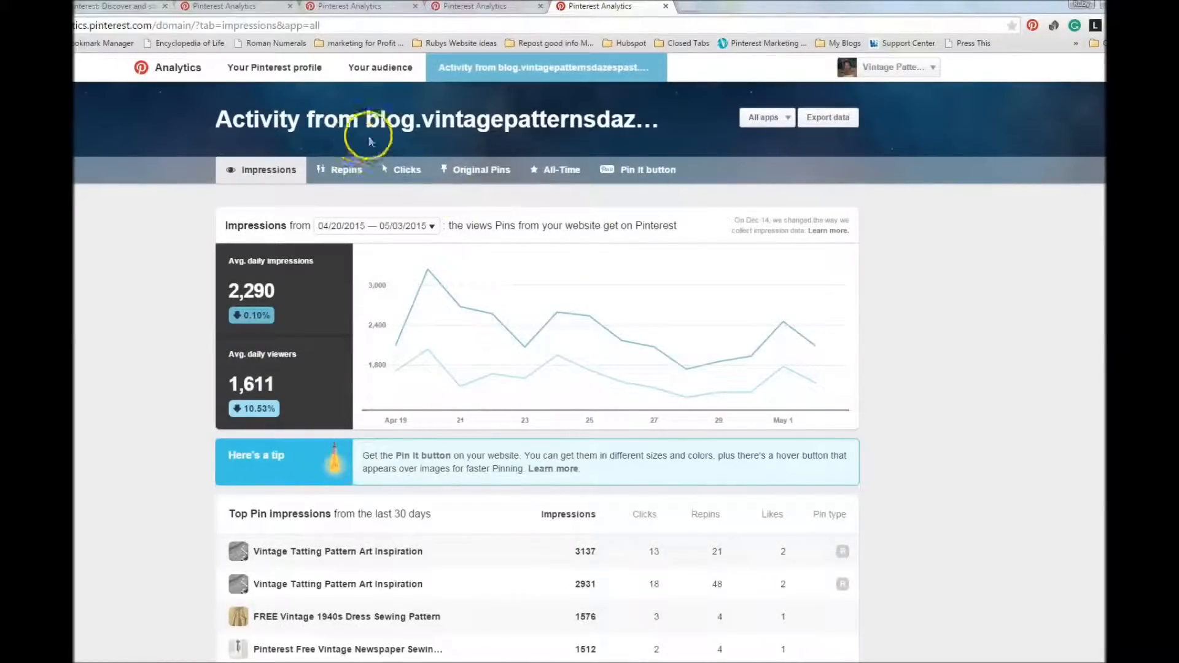
{"action": "mouse_move", "coordinate": [463, 145]}
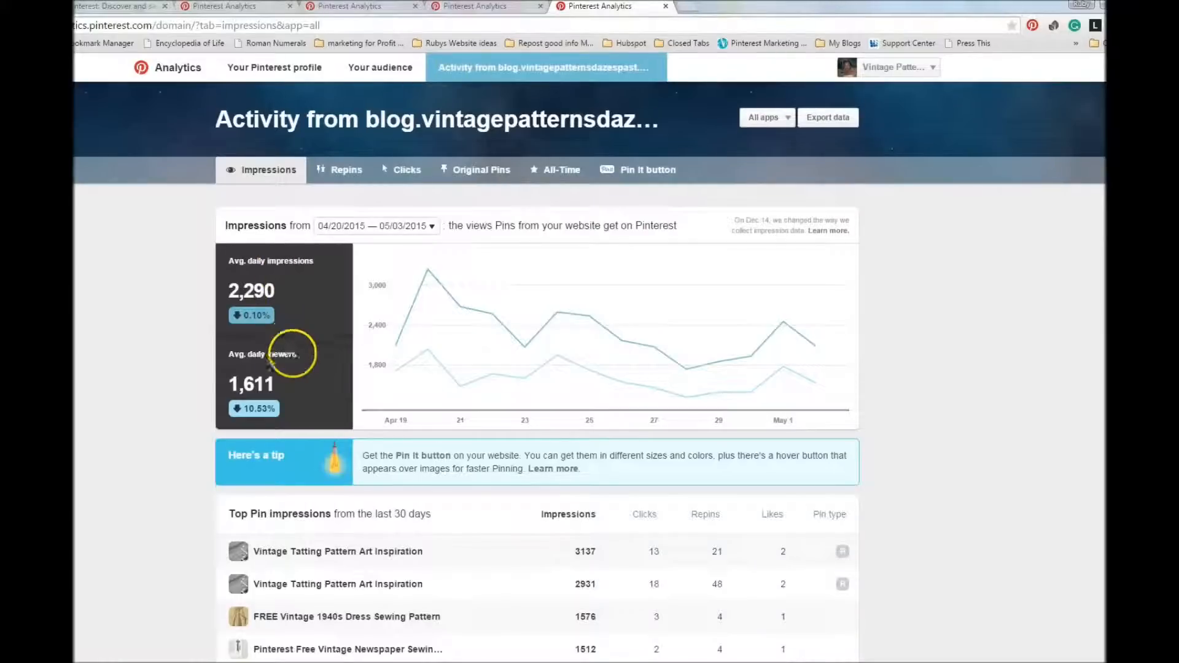
{"action": "mouse_move", "coordinate": [457, 323]}
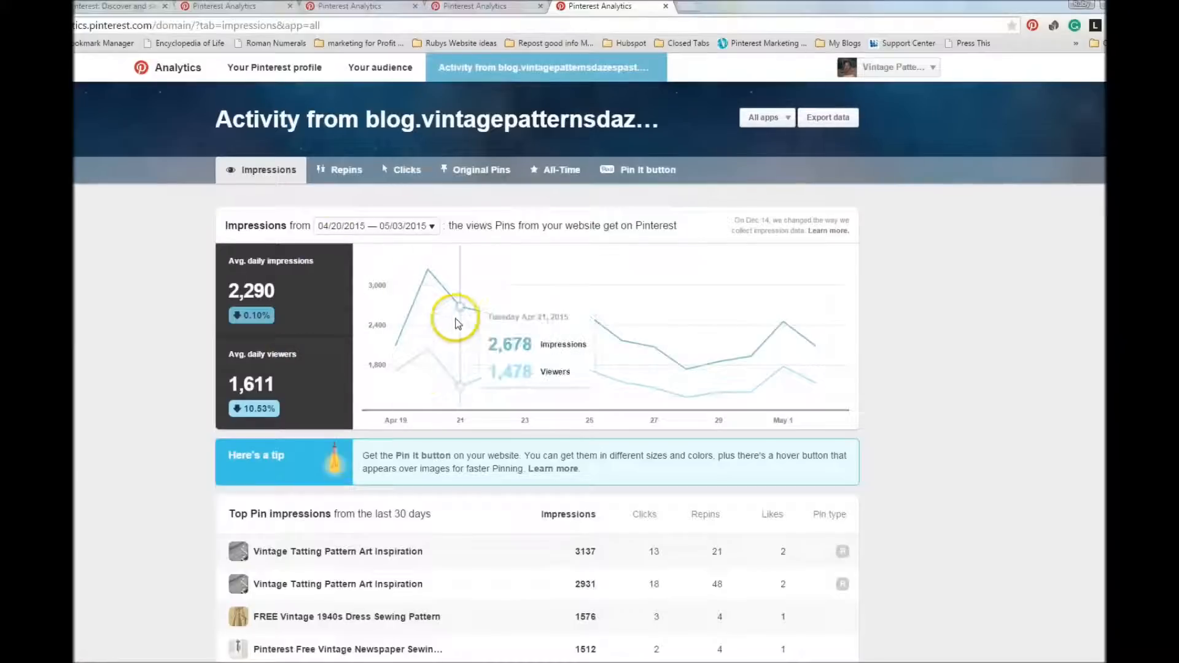
{"action": "mouse_move", "coordinate": [568, 354]}
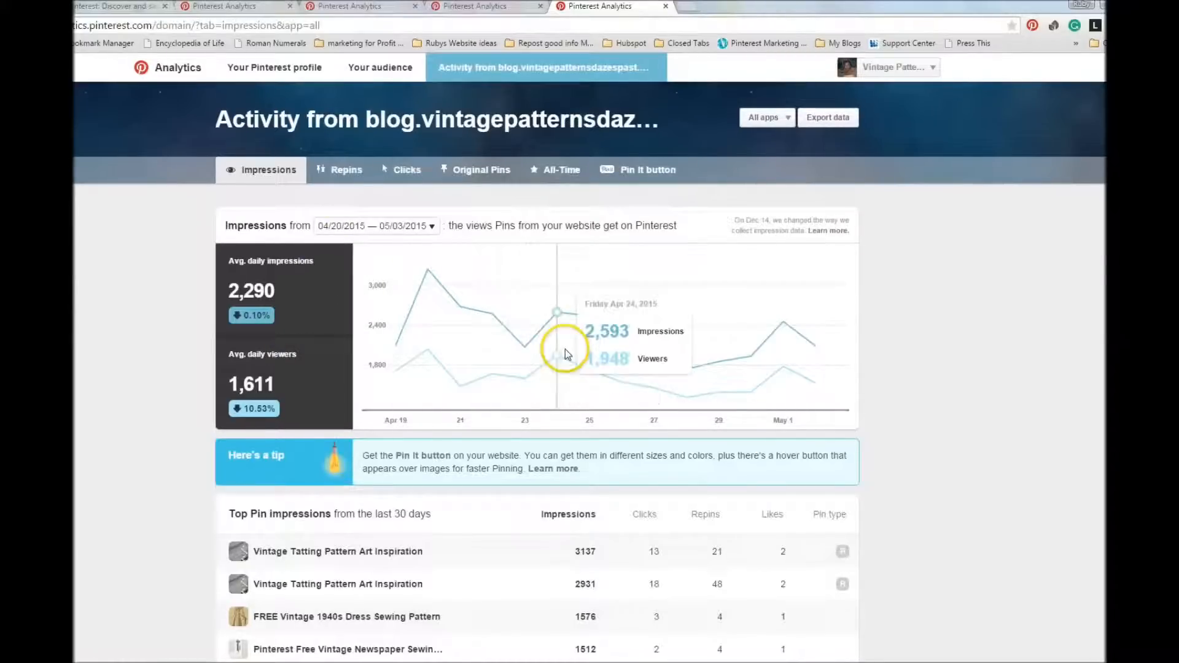
{"action": "mouse_move", "coordinate": [823, 413]}
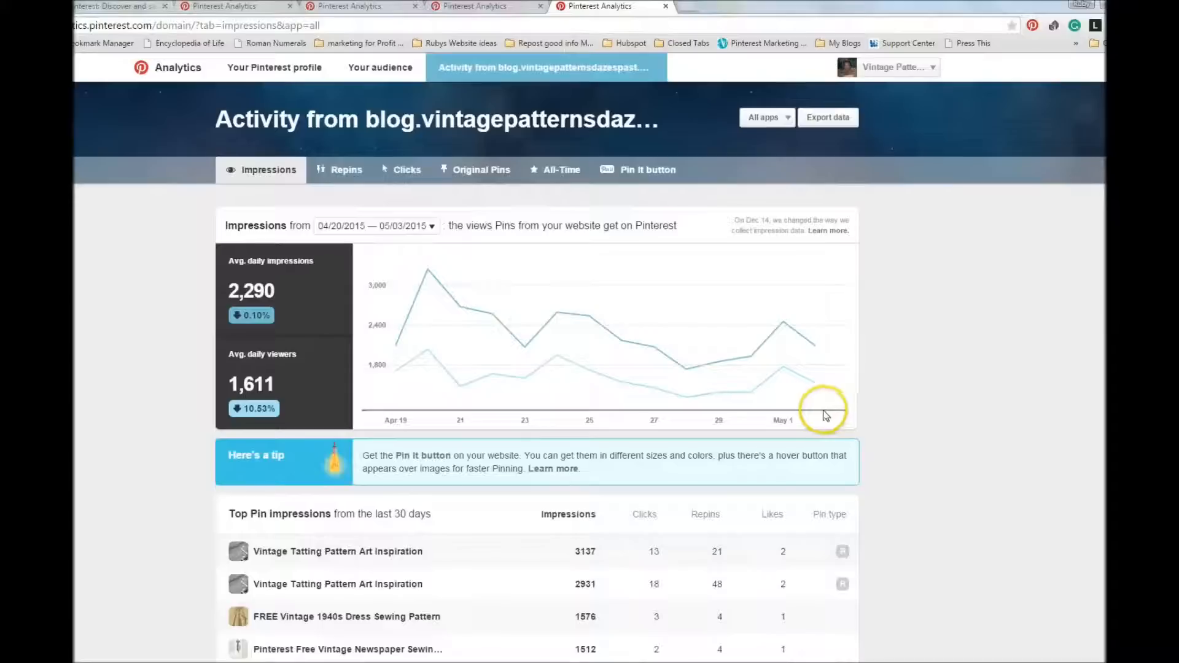
{"action": "mouse_move", "coordinate": [803, 393]}
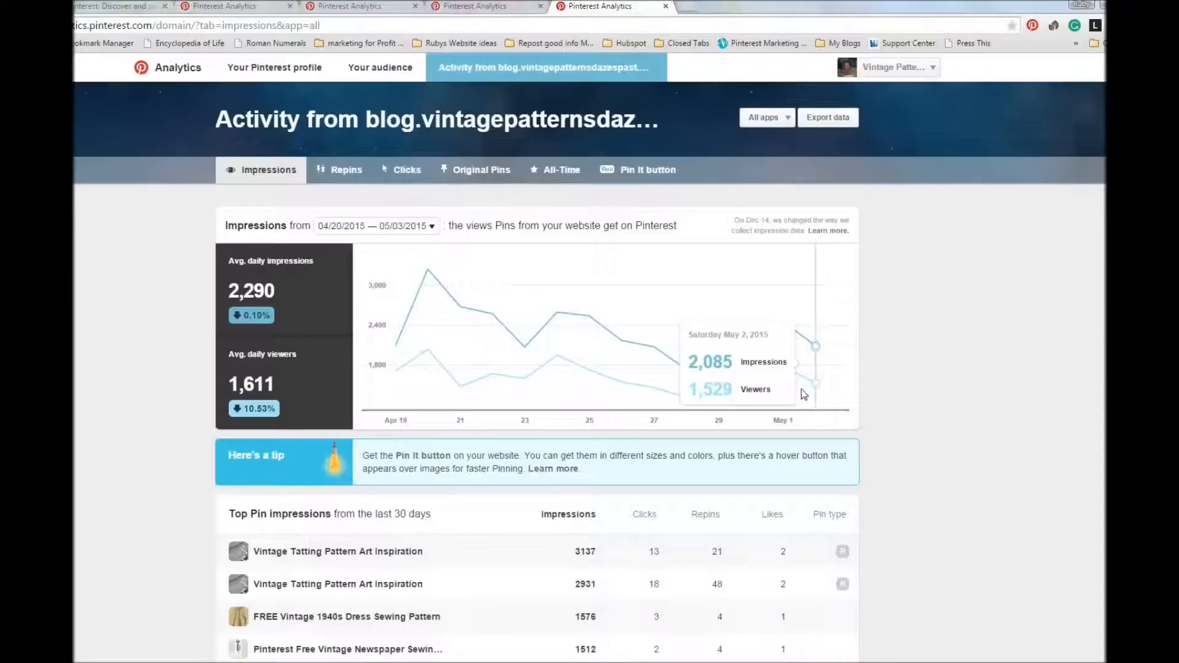
{"action": "mouse_move", "coordinate": [877, 543]}
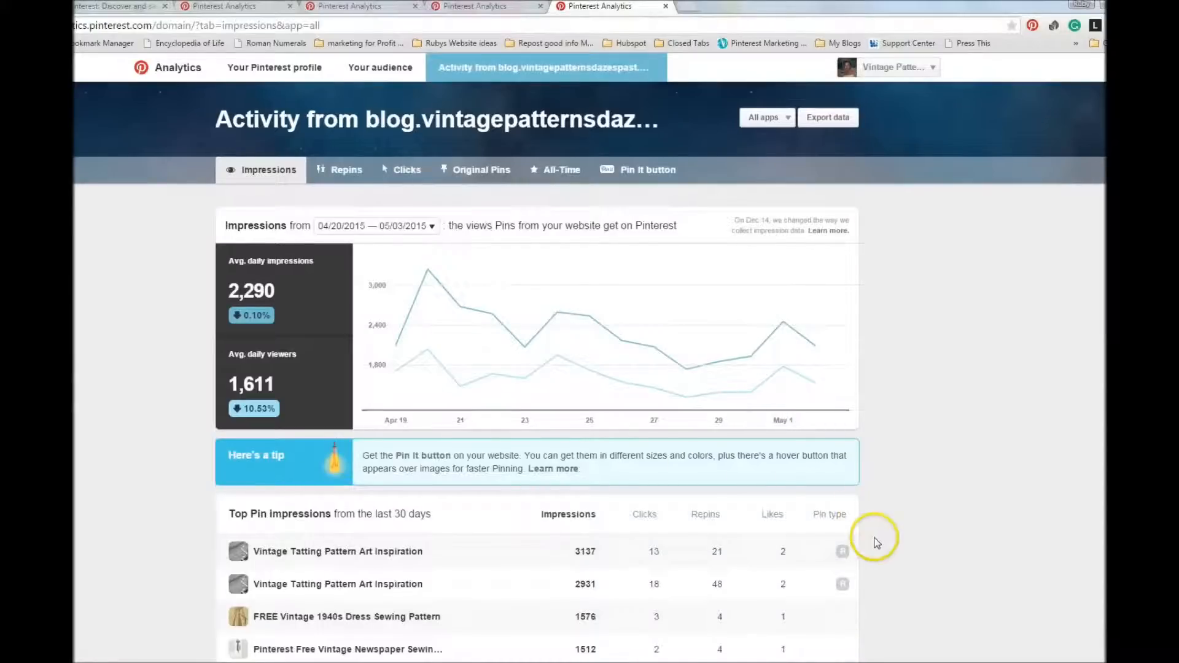
Step: Bring the Top Pin impressions table for the last 30 days fully into view
{"action": "scroll", "scroll_direction": "down", "scroll_amount": 3}
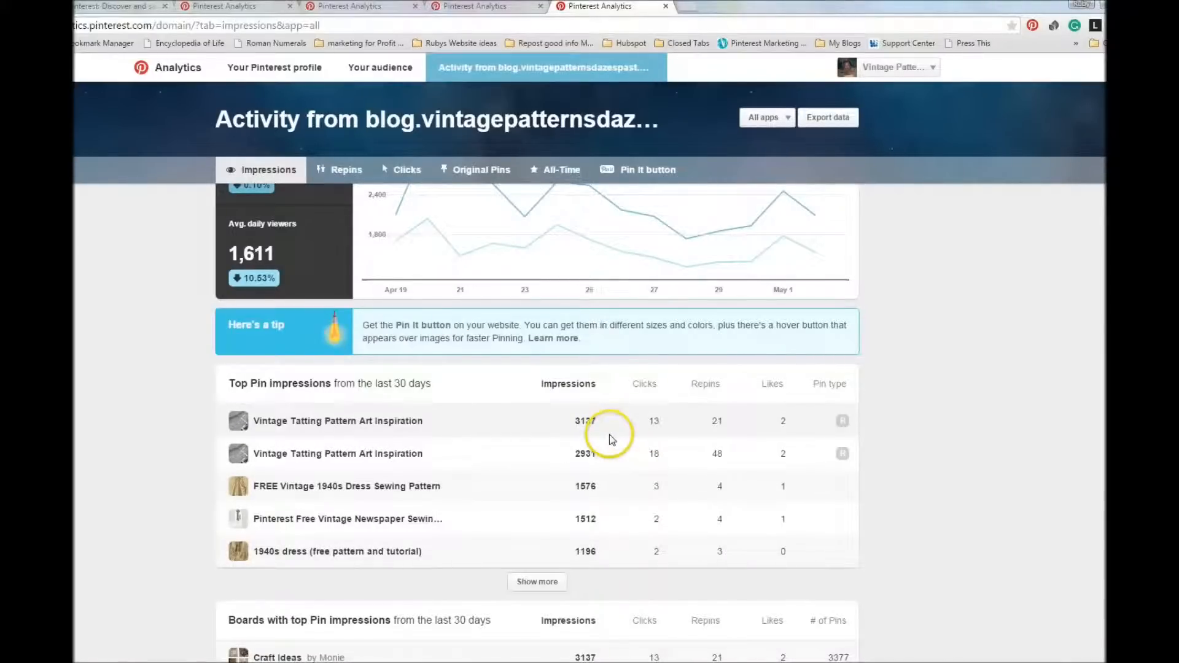
{"action": "mouse_move", "coordinate": [660, 537]}
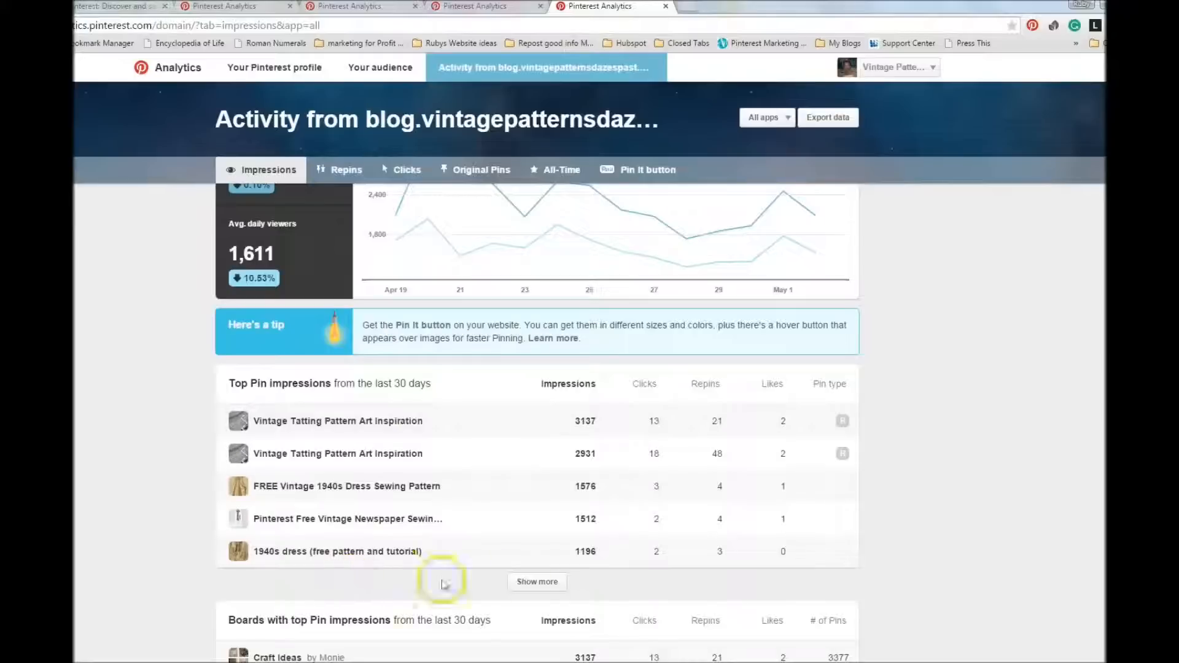
{"action": "mouse_move", "coordinate": [459, 452]}
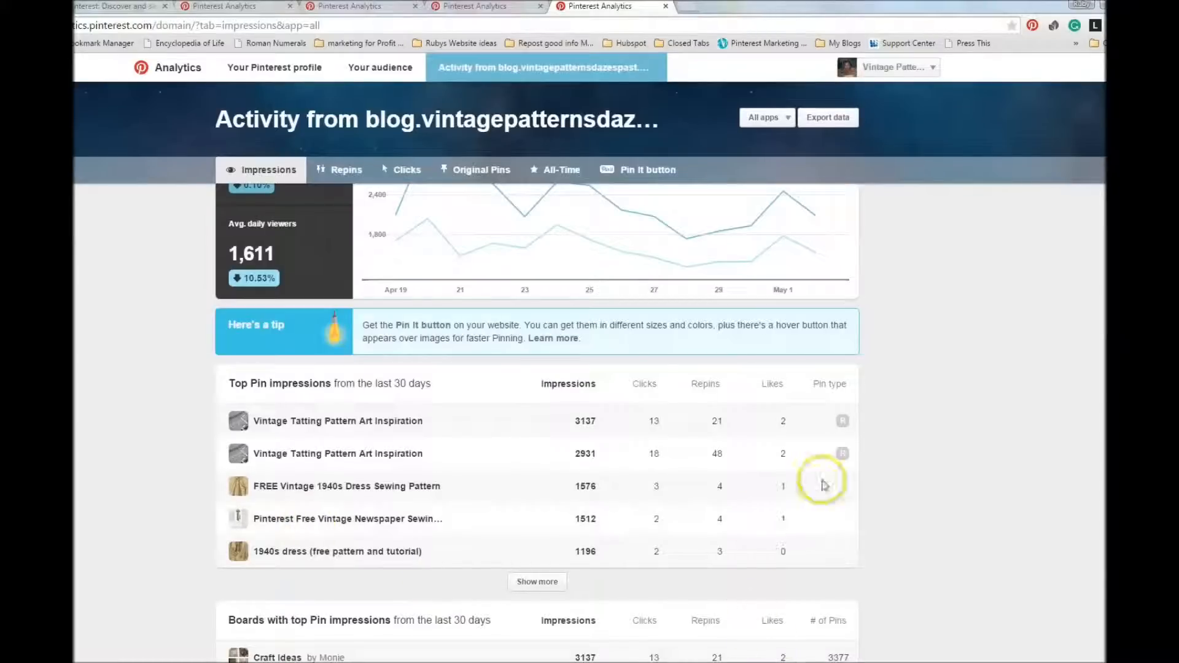
Step: Reveal the Boards with top Pin impressions table listing five boards with impressions, clicks and repins
{"action": "scroll", "scroll_direction": "down", "scroll_amount": 3}
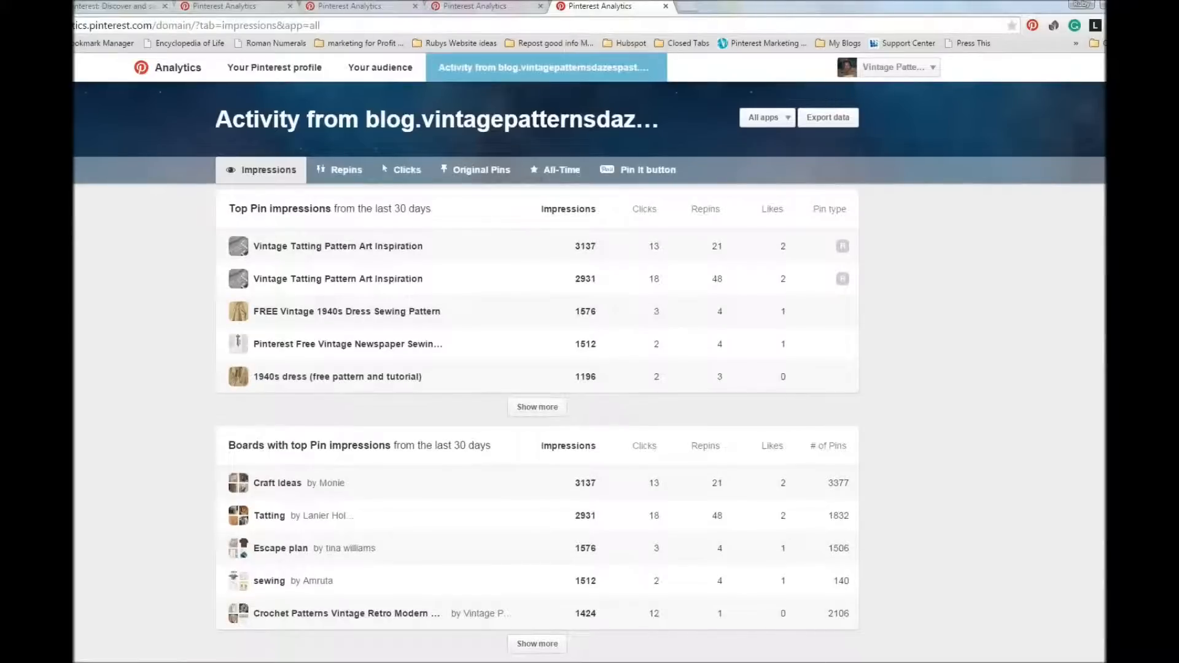
{"action": "mouse_move", "coordinate": [1020, 398]}
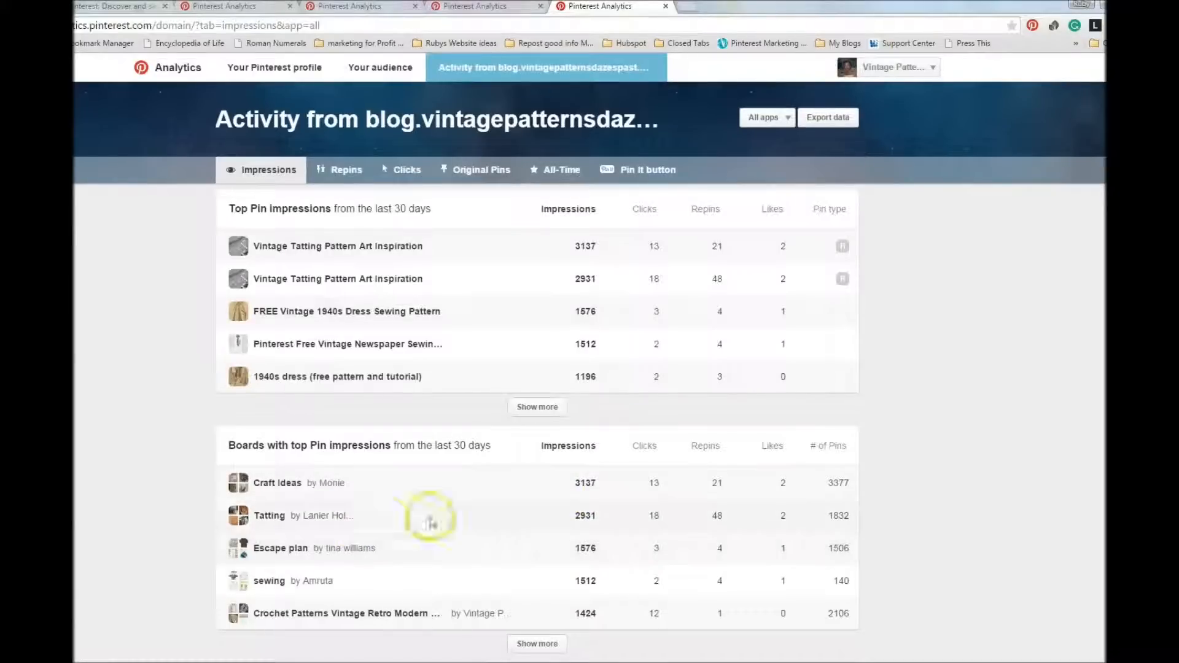
{"action": "mouse_move", "coordinate": [572, 572]}
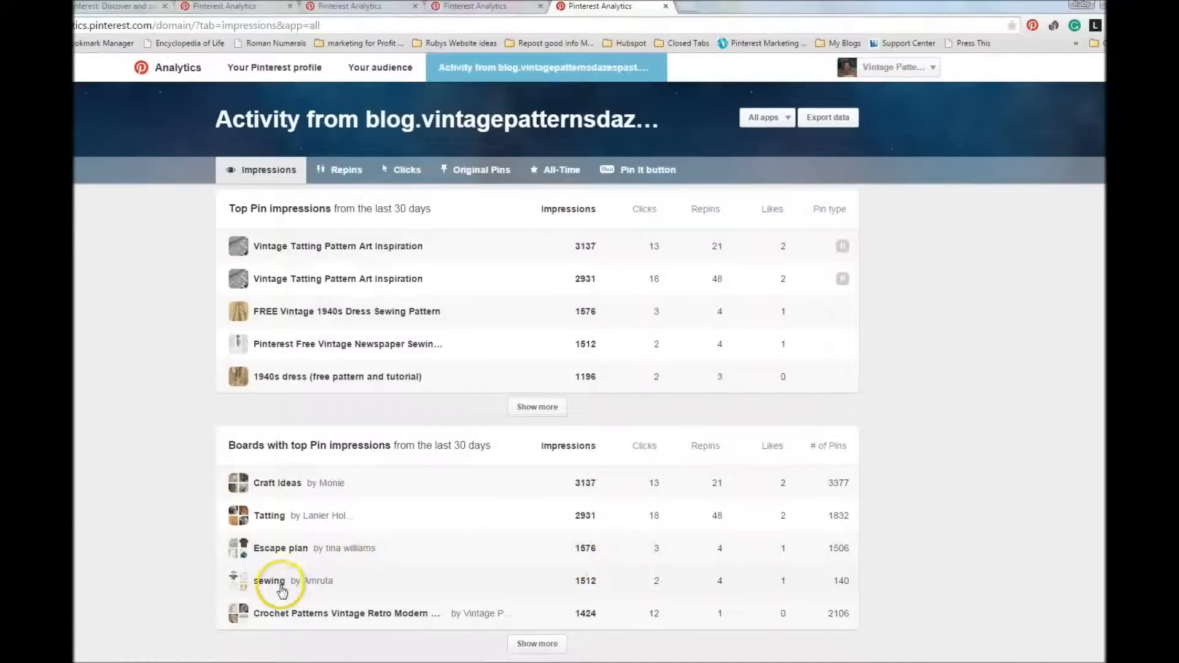
{"action": "mouse_move", "coordinate": [326, 620]}
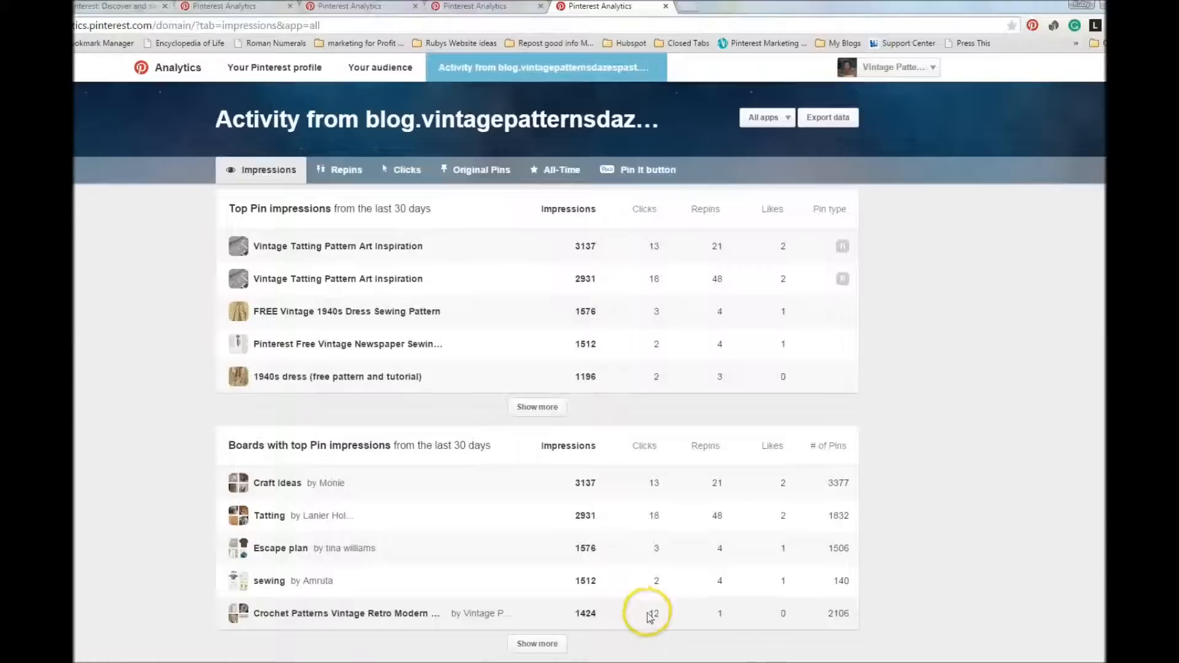
{"action": "mouse_move", "coordinate": [665, 585]}
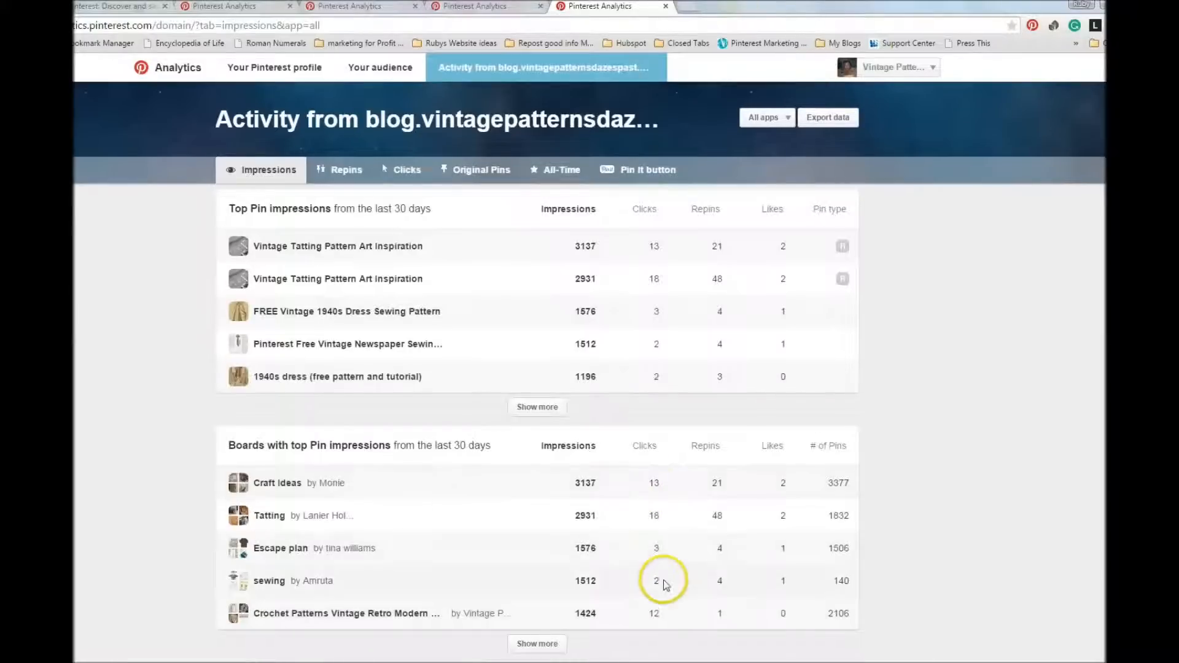
{"action": "mouse_move", "coordinate": [664, 624]}
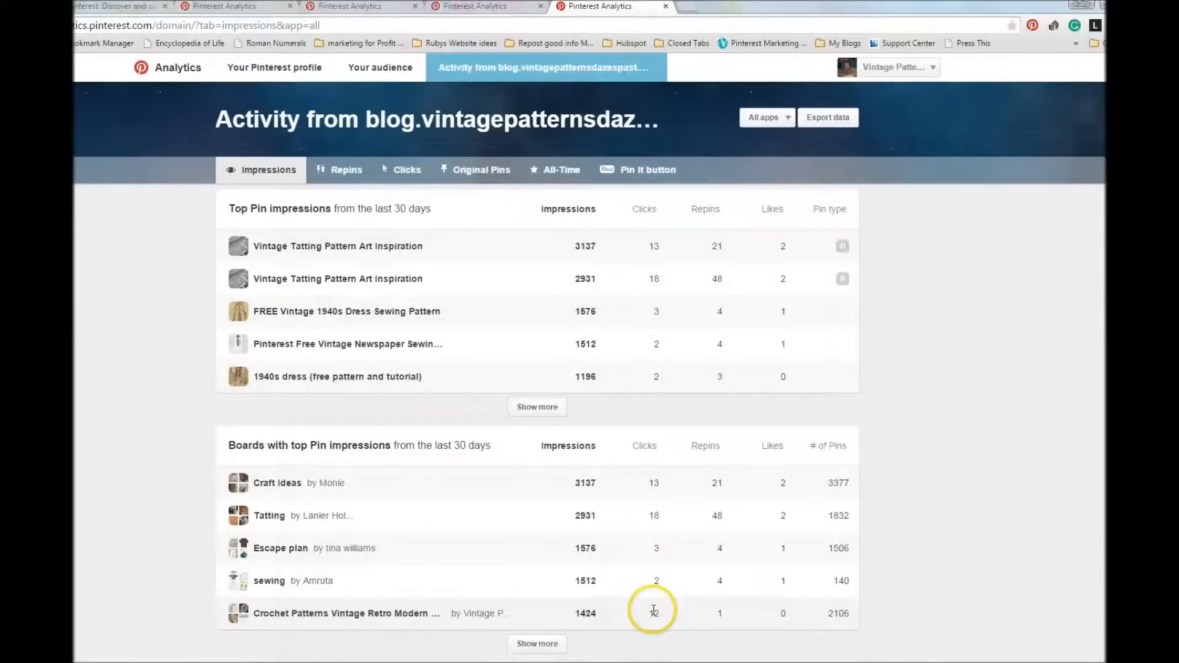
{"action": "mouse_move", "coordinate": [622, 586]}
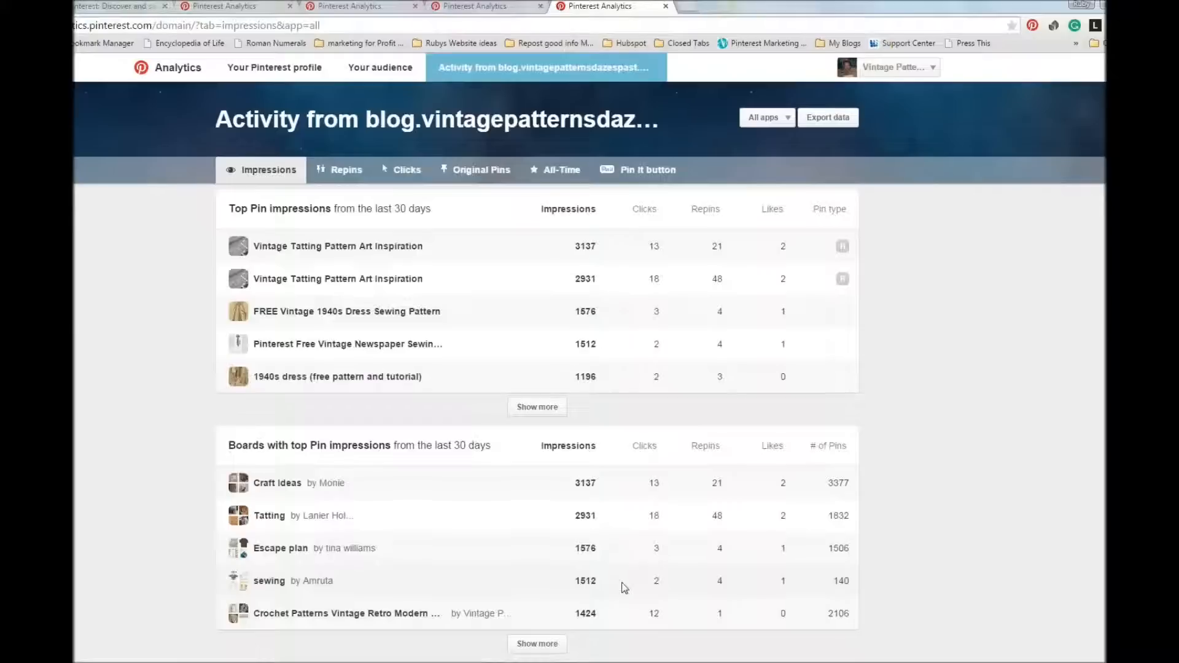
{"action": "mouse_move", "coordinate": [149, 271]}
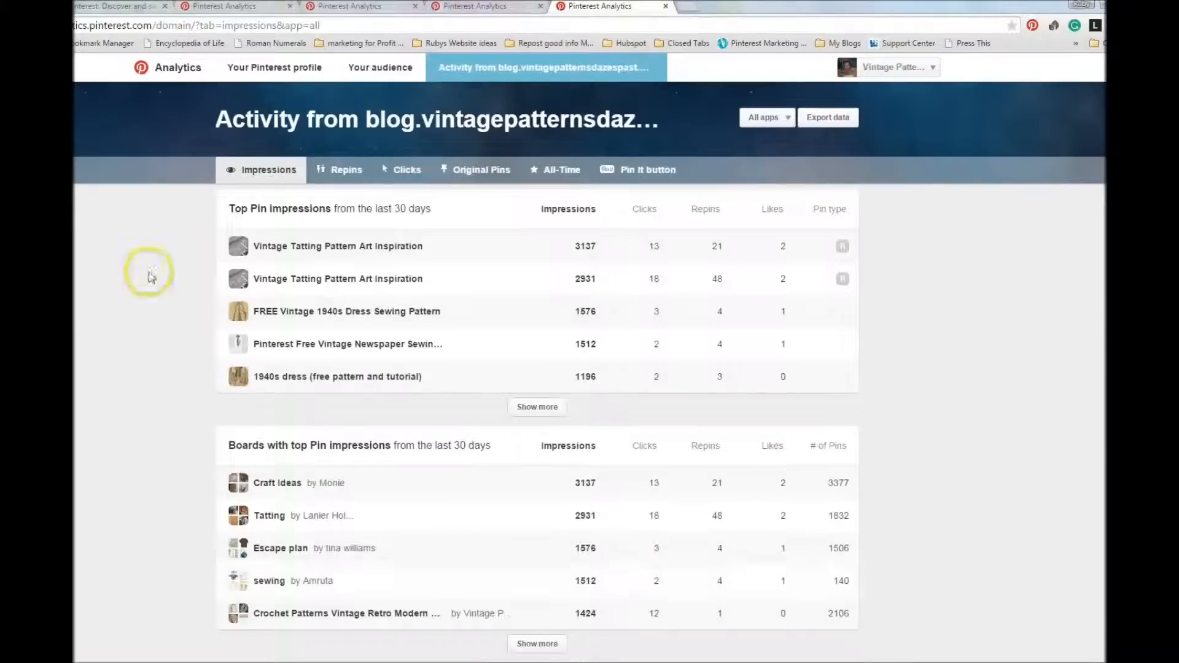